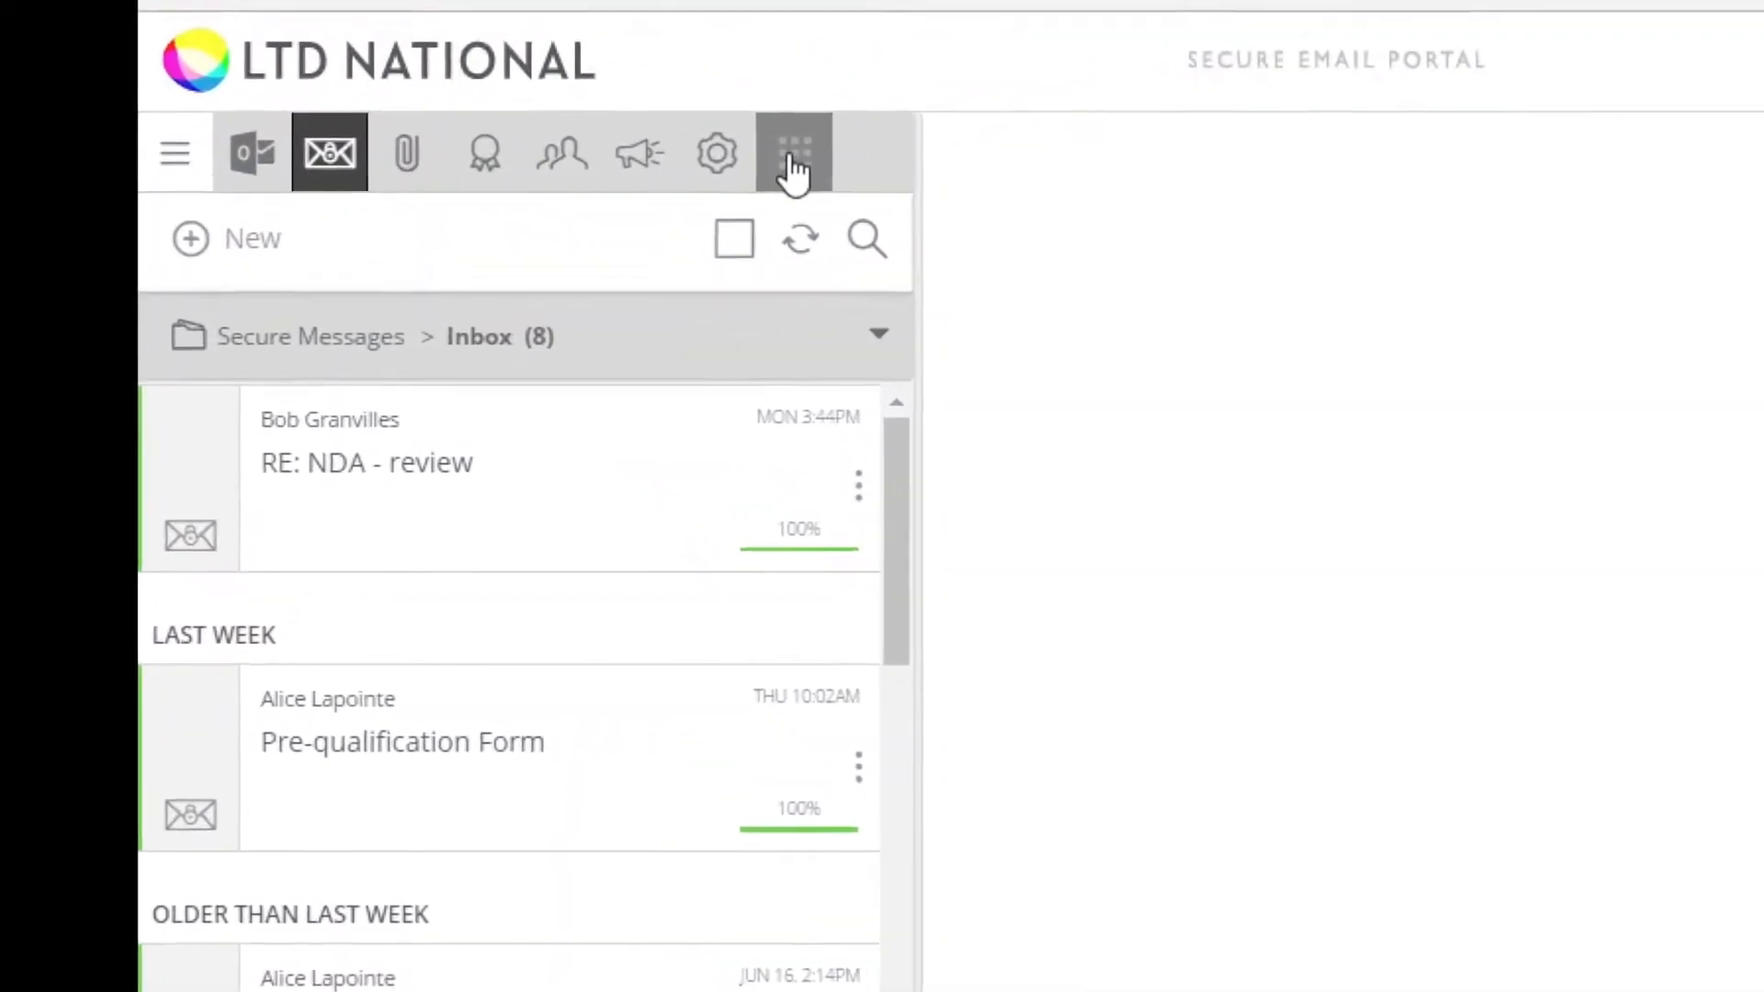
Open the portal's Apps page to show the Microsoft Office add-in setup instructions
left_click(792, 152)
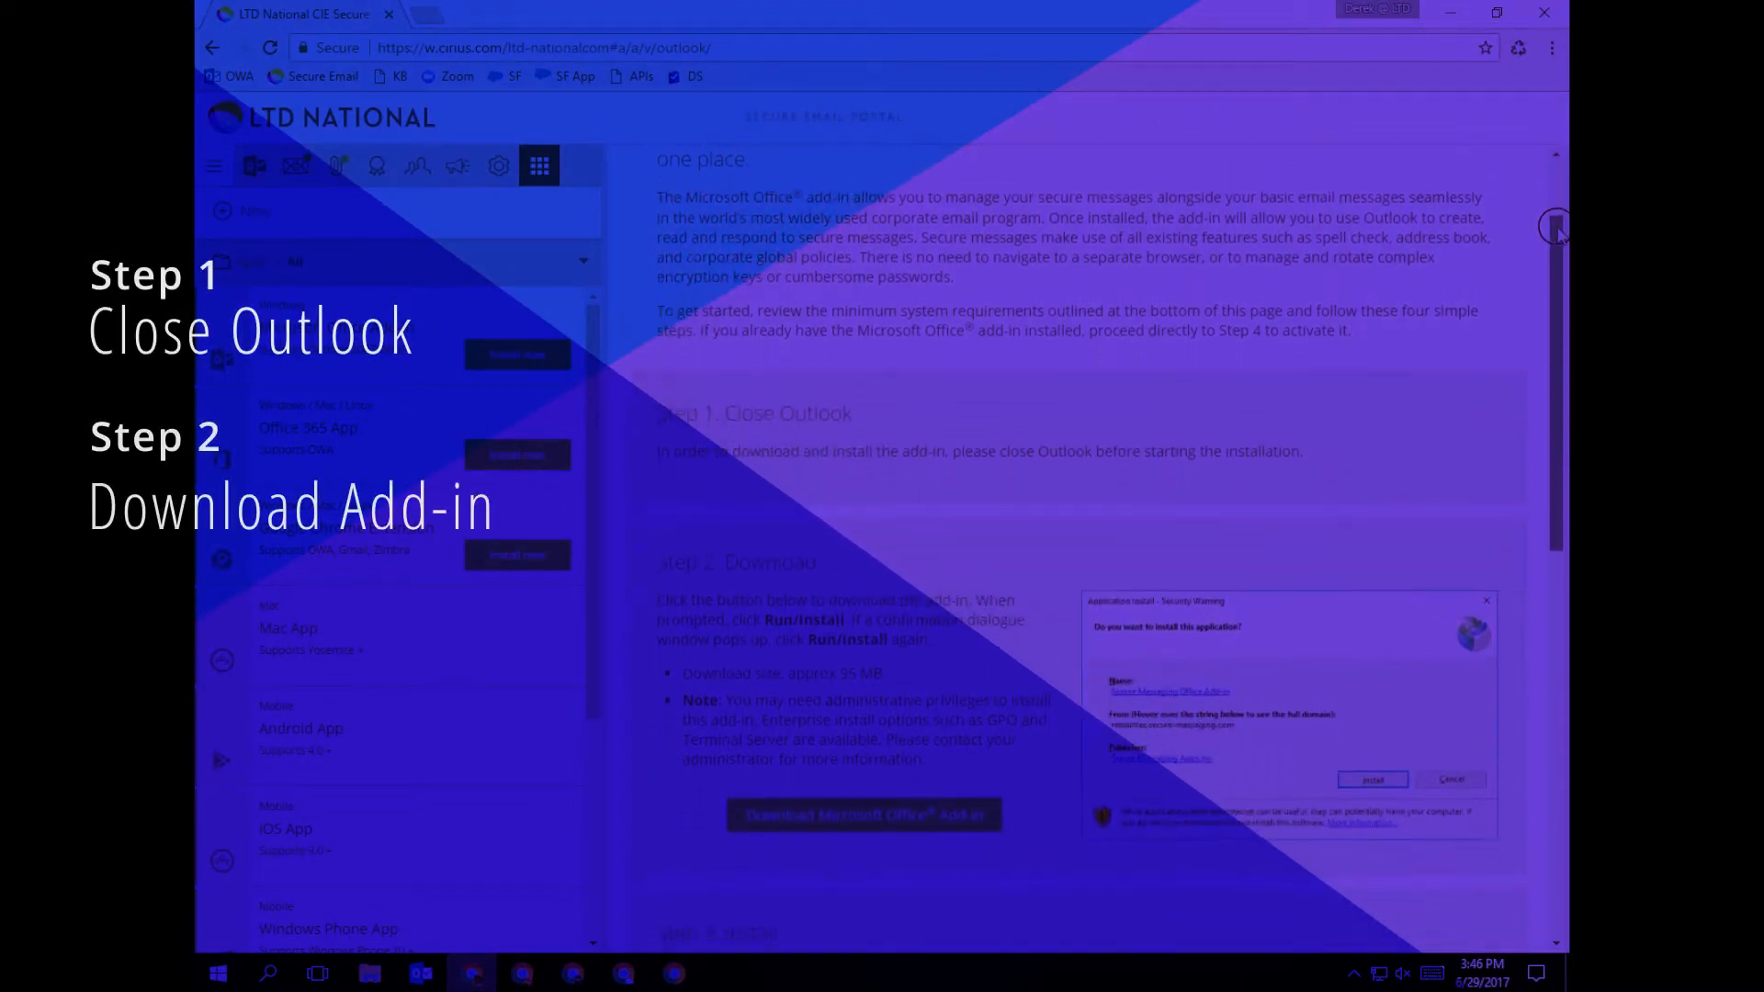
Scroll down to Step 2, 'Download Microsoft Office Add-in', to get the installer
scroll("down", 3)
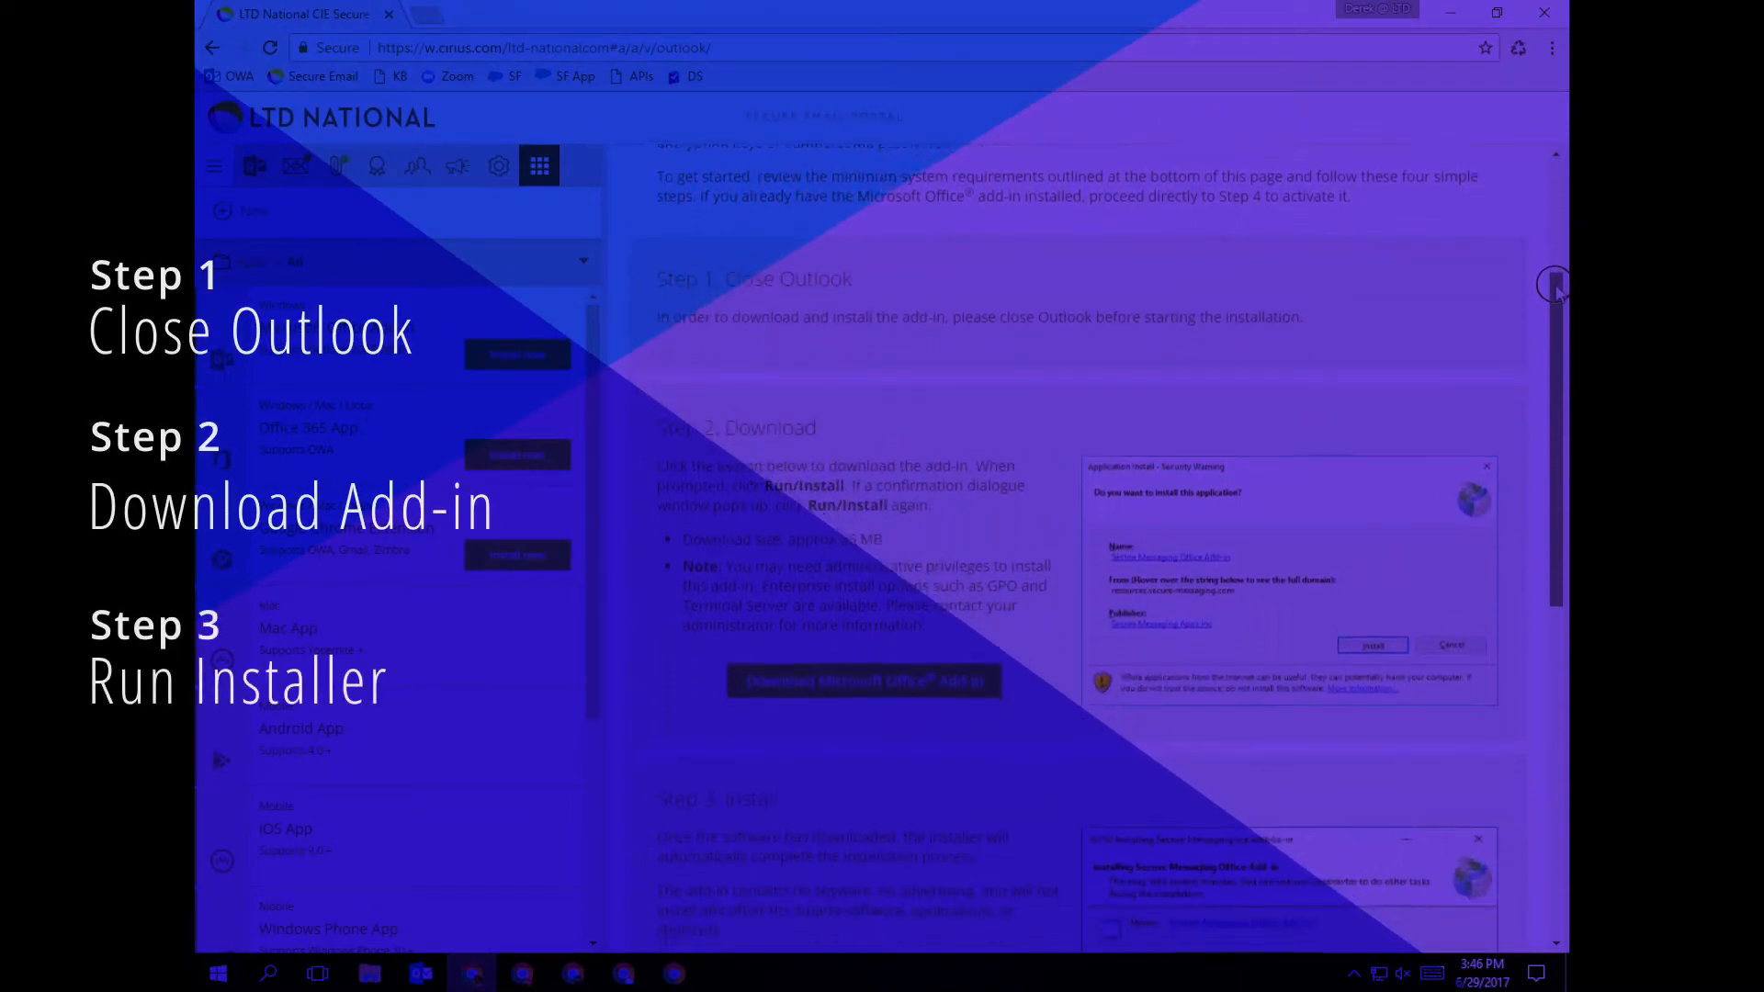
scroll("down", 3)
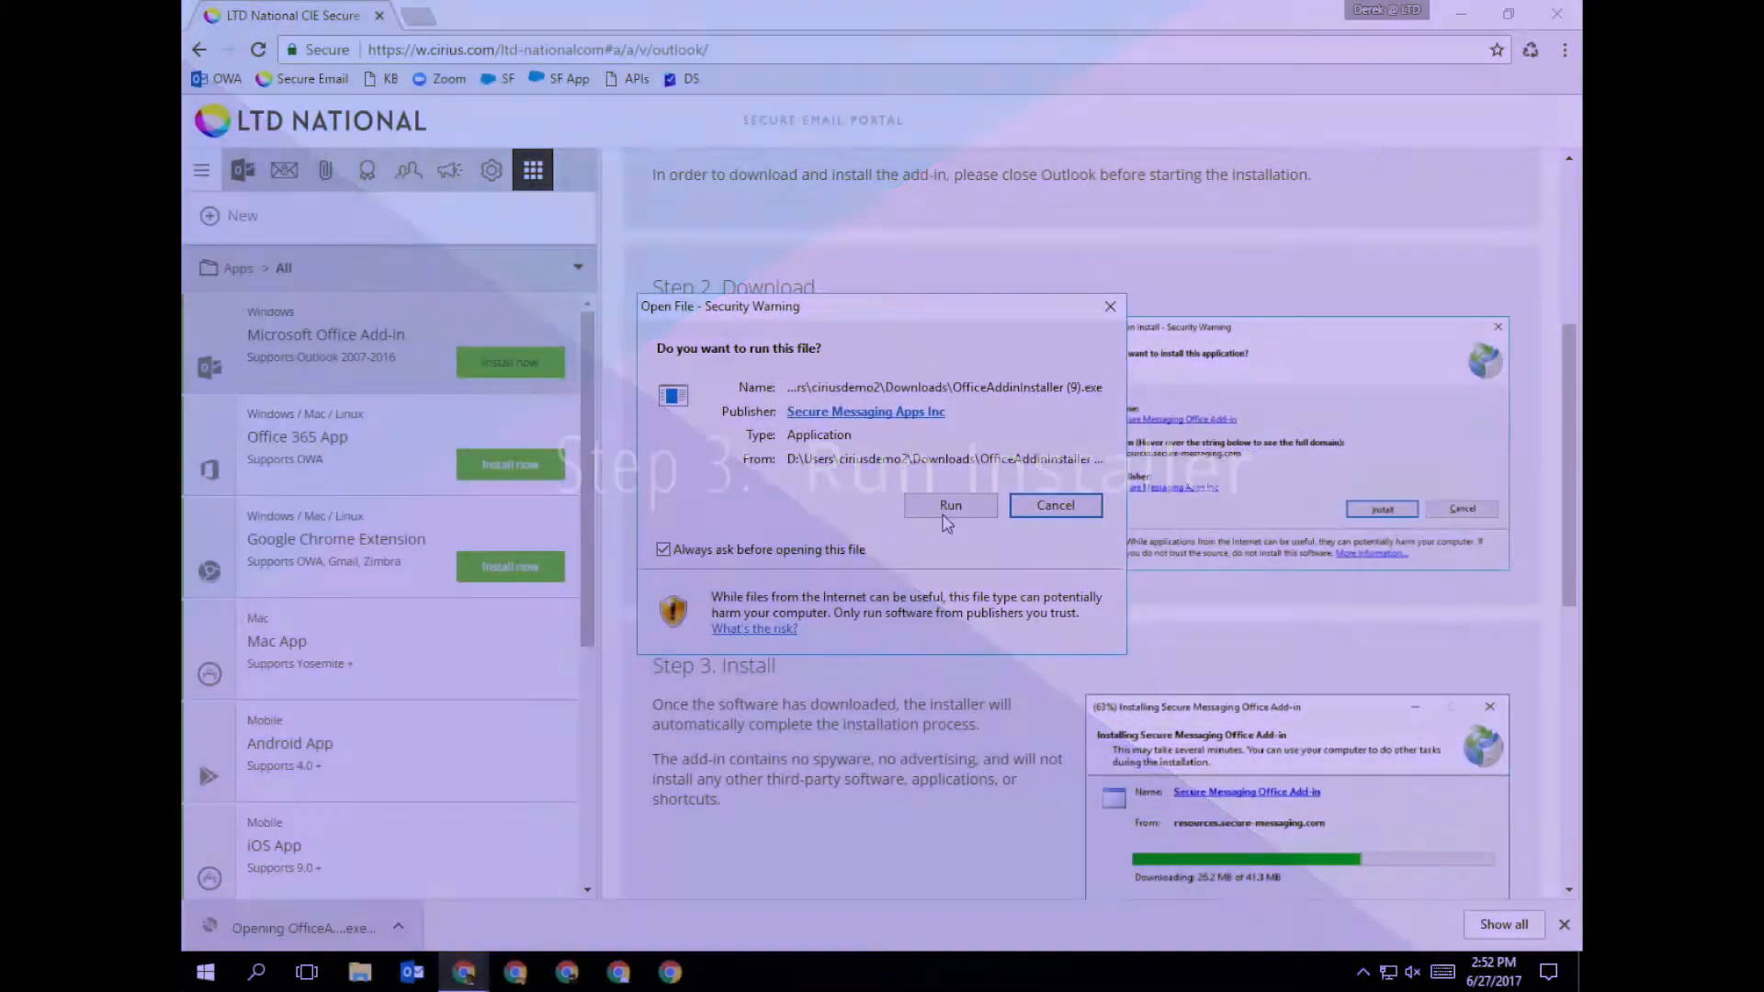
Run and install the Secure Messaging Office Add-in, then dismiss the registration-succeeded message
left_click(949, 506)
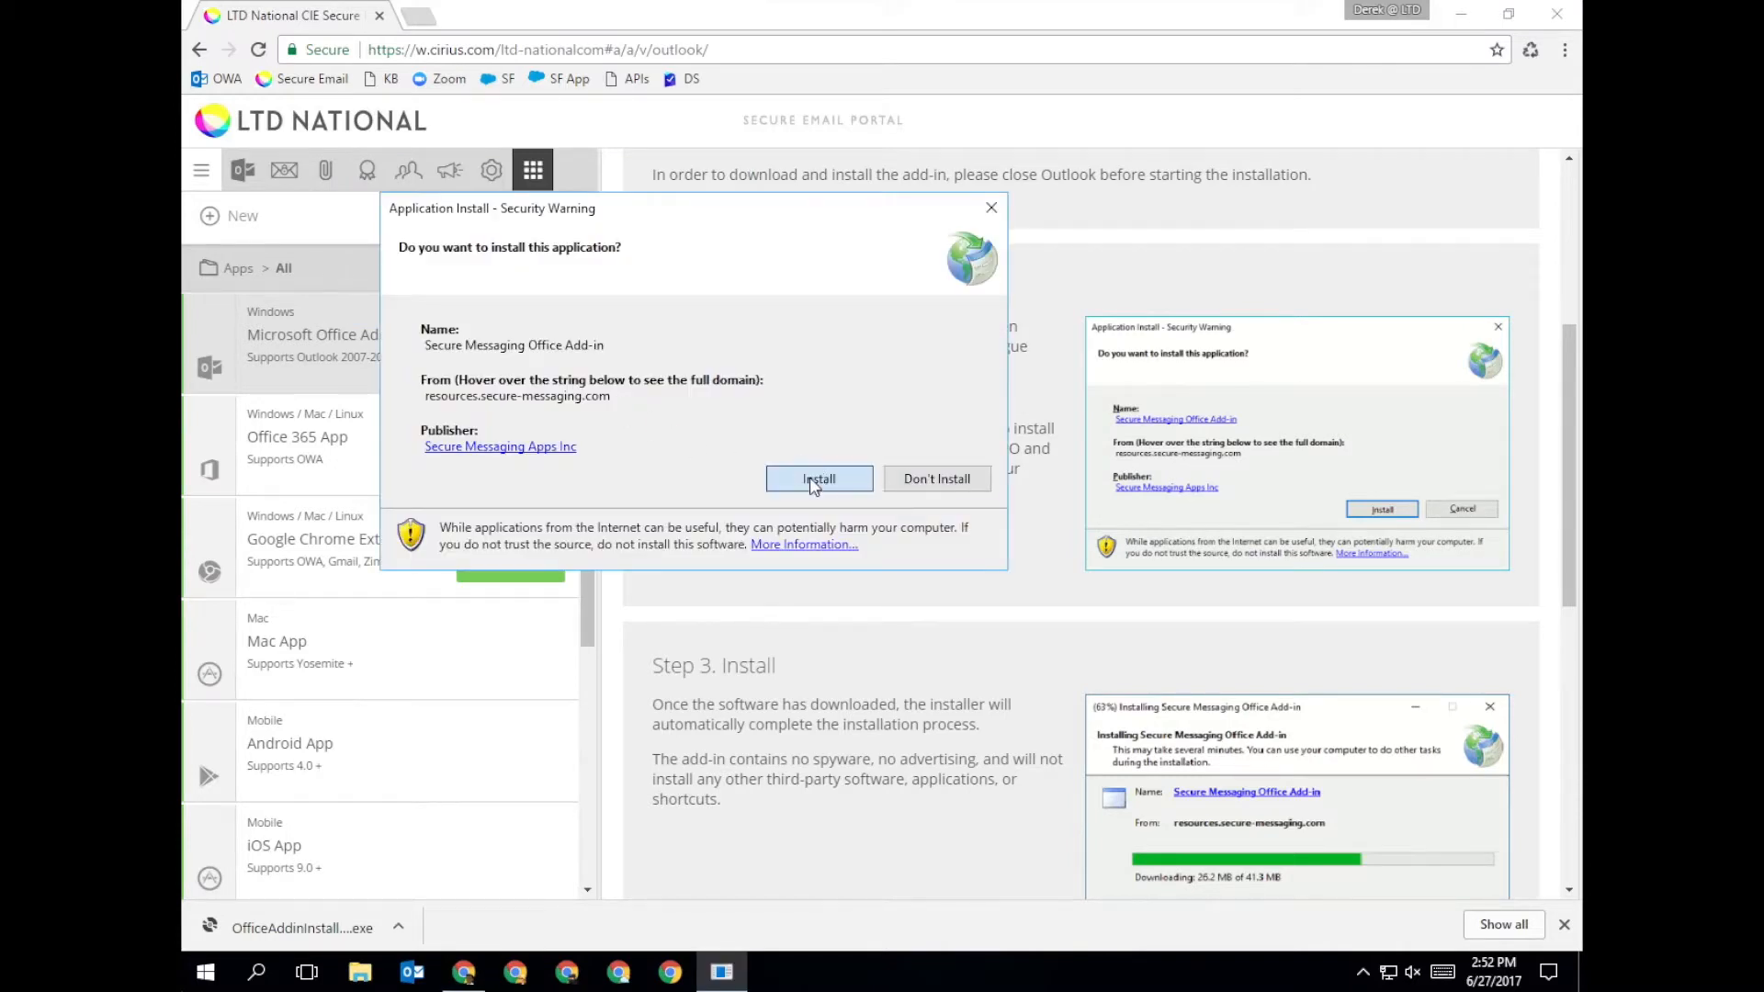
left_click(819, 477)
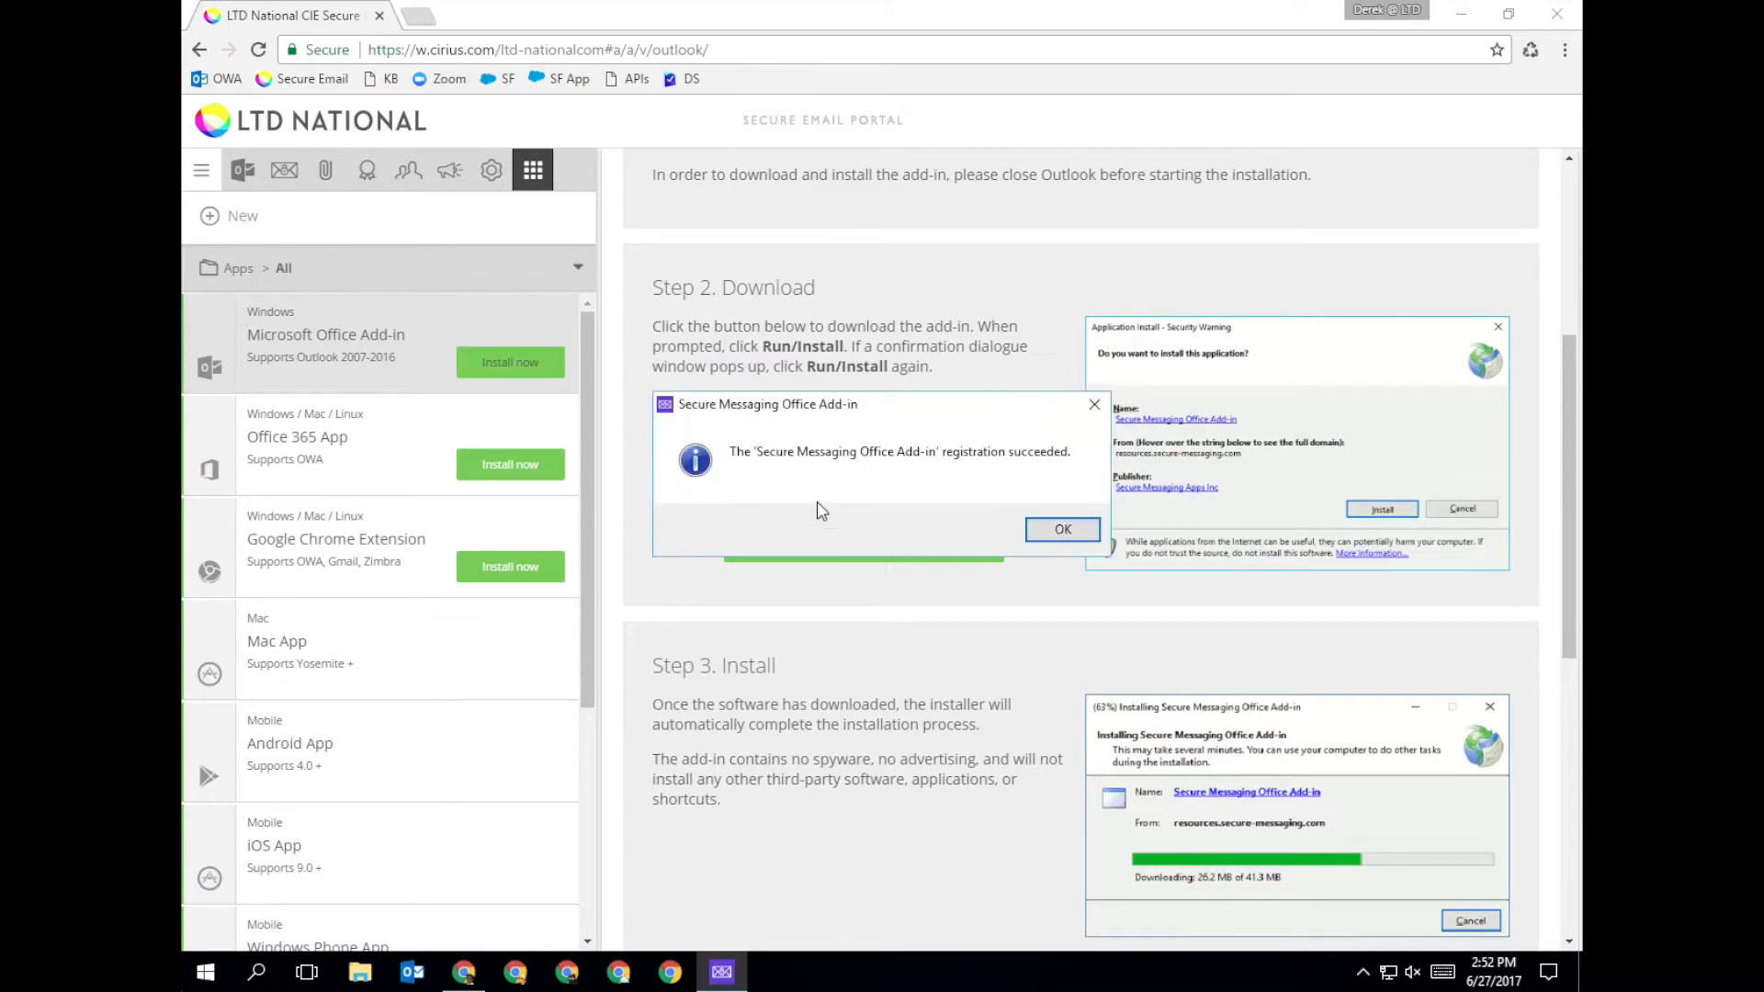
left_click(1061, 529)
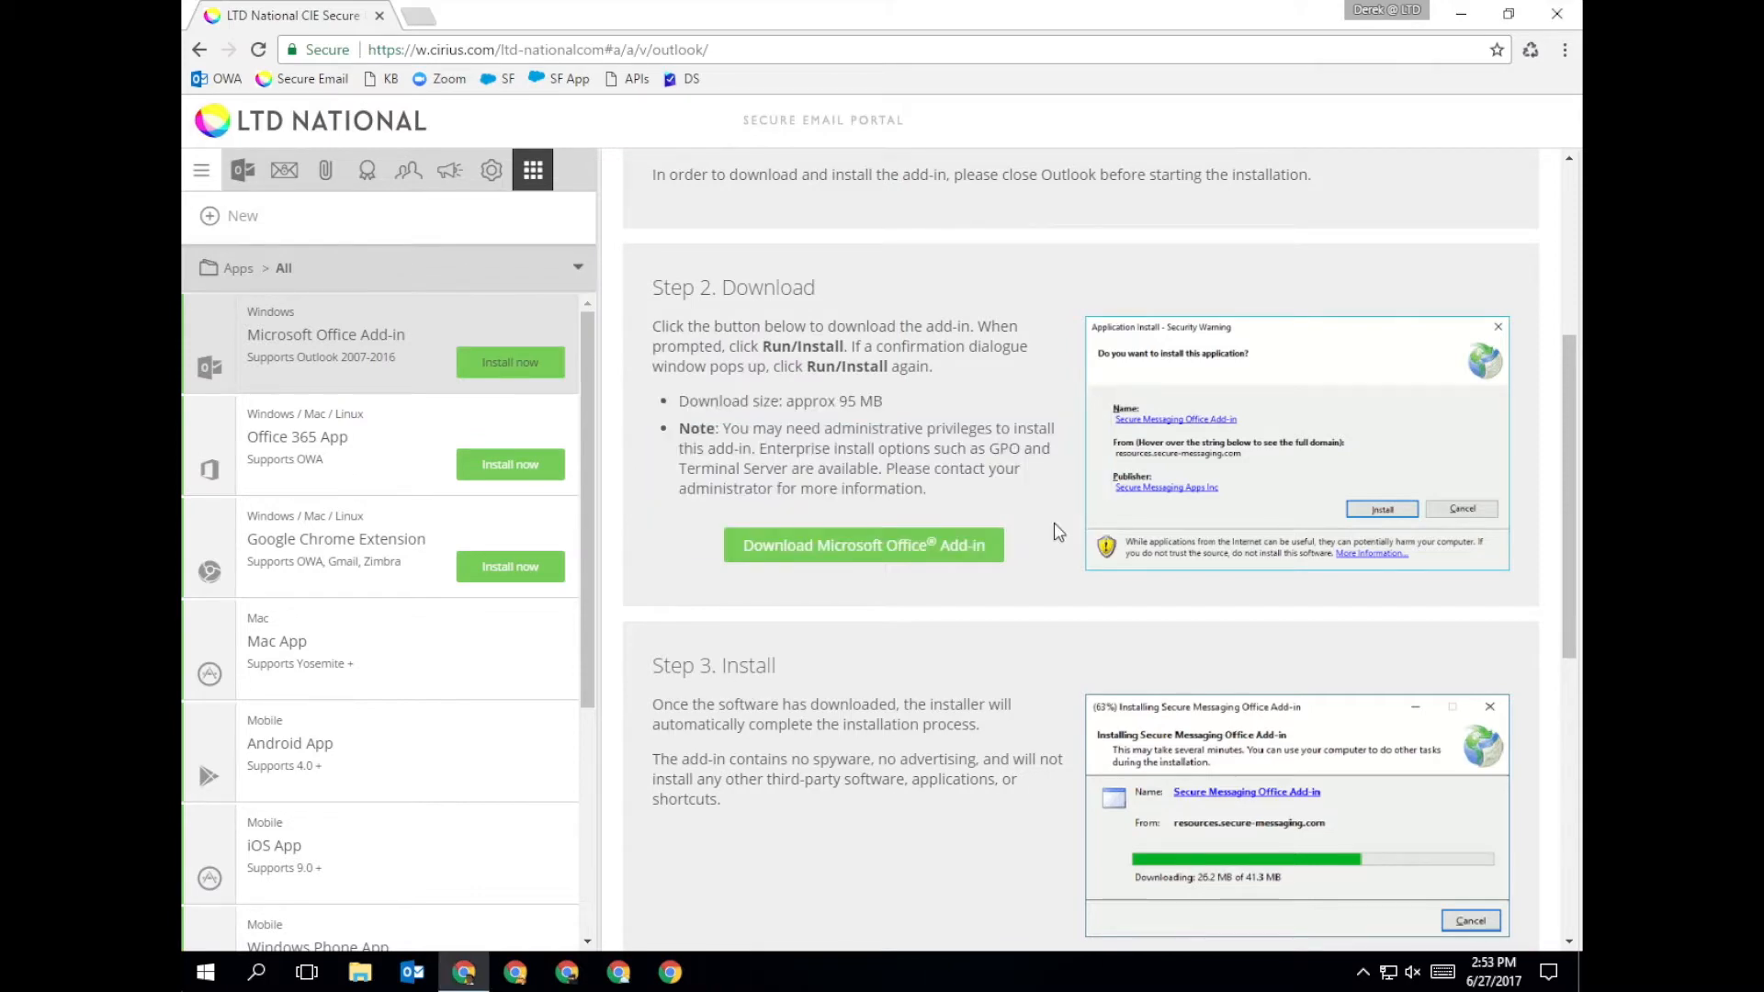
Request the activation email via 'Activate with LTD National CIE Secure Email' in Step 4
scroll("down", 3)
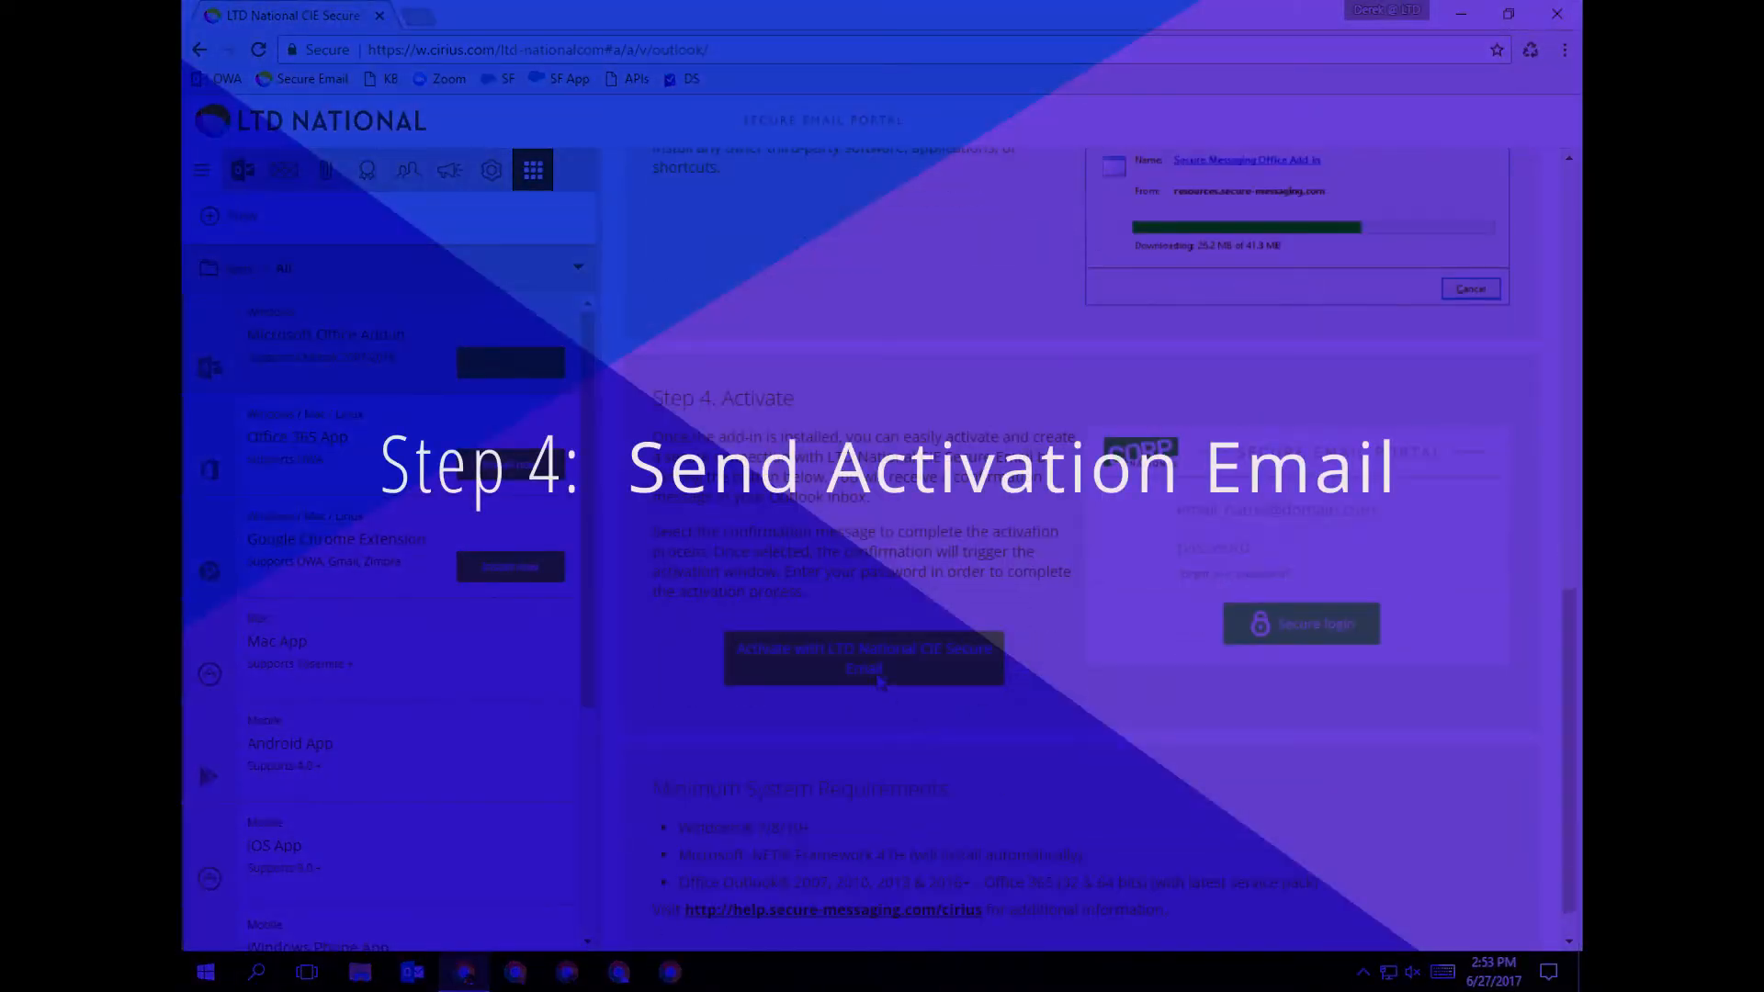
left_click(862, 658)
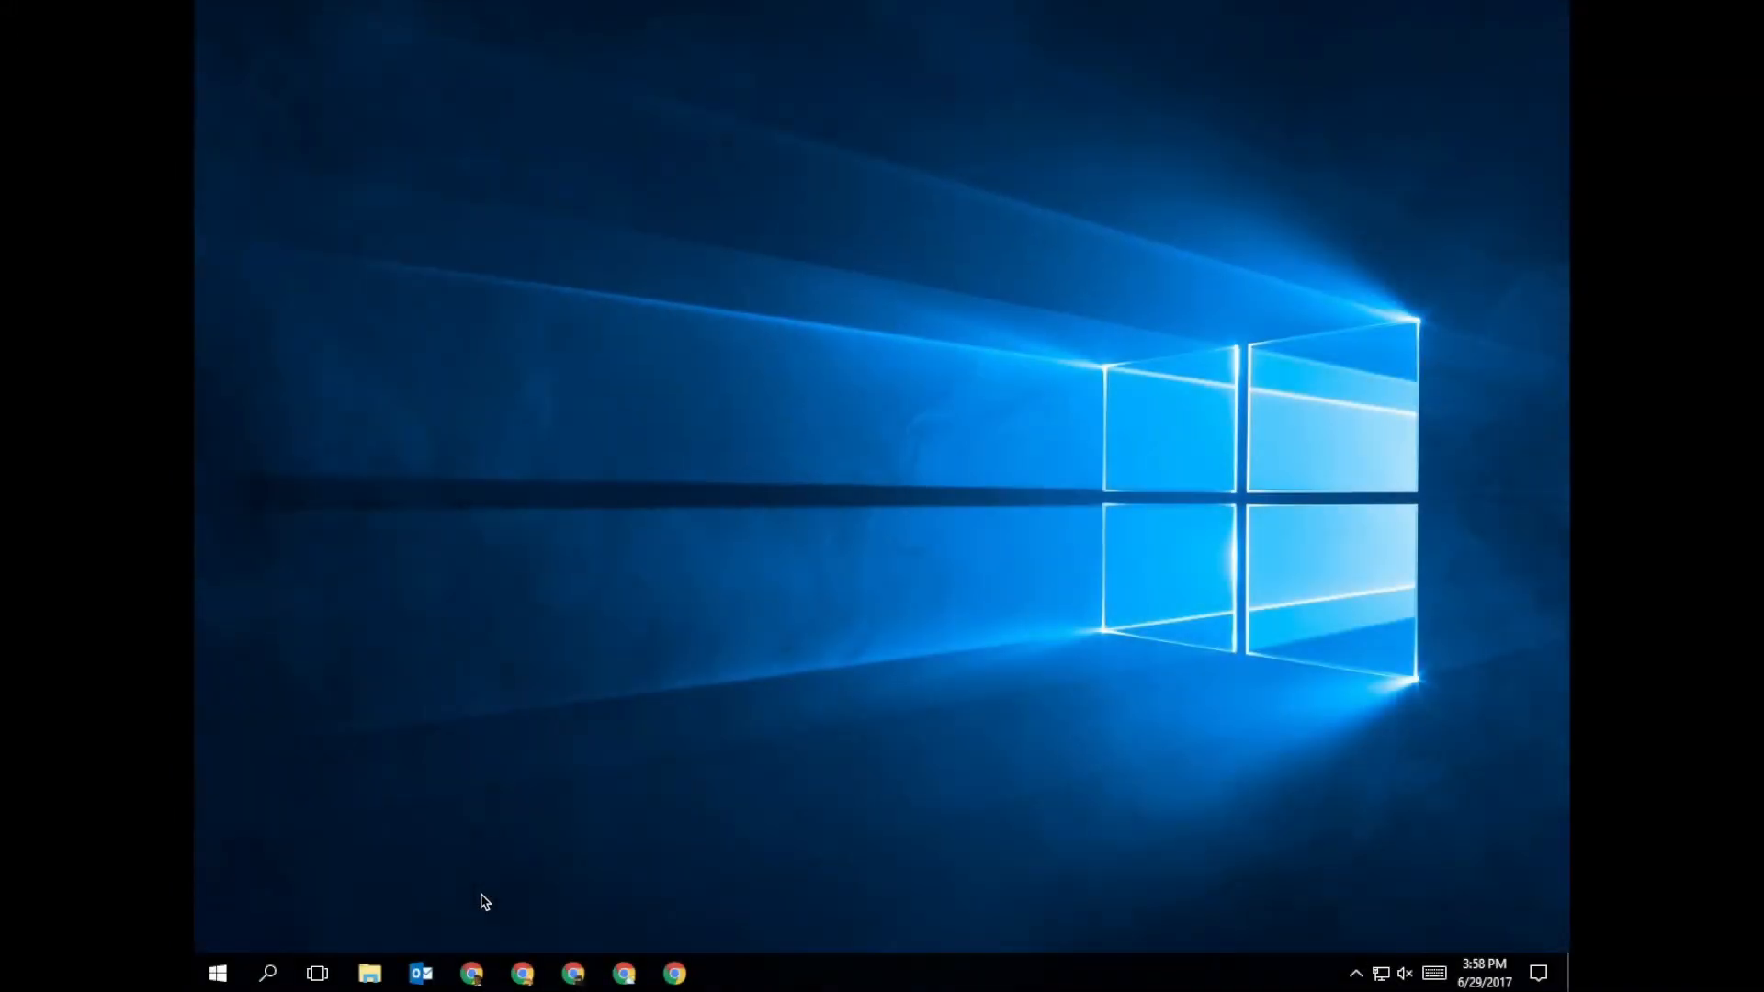
Launch Outlook, log in from the SecureMessaging activation email, and start a new secure message
left_click(420, 973)
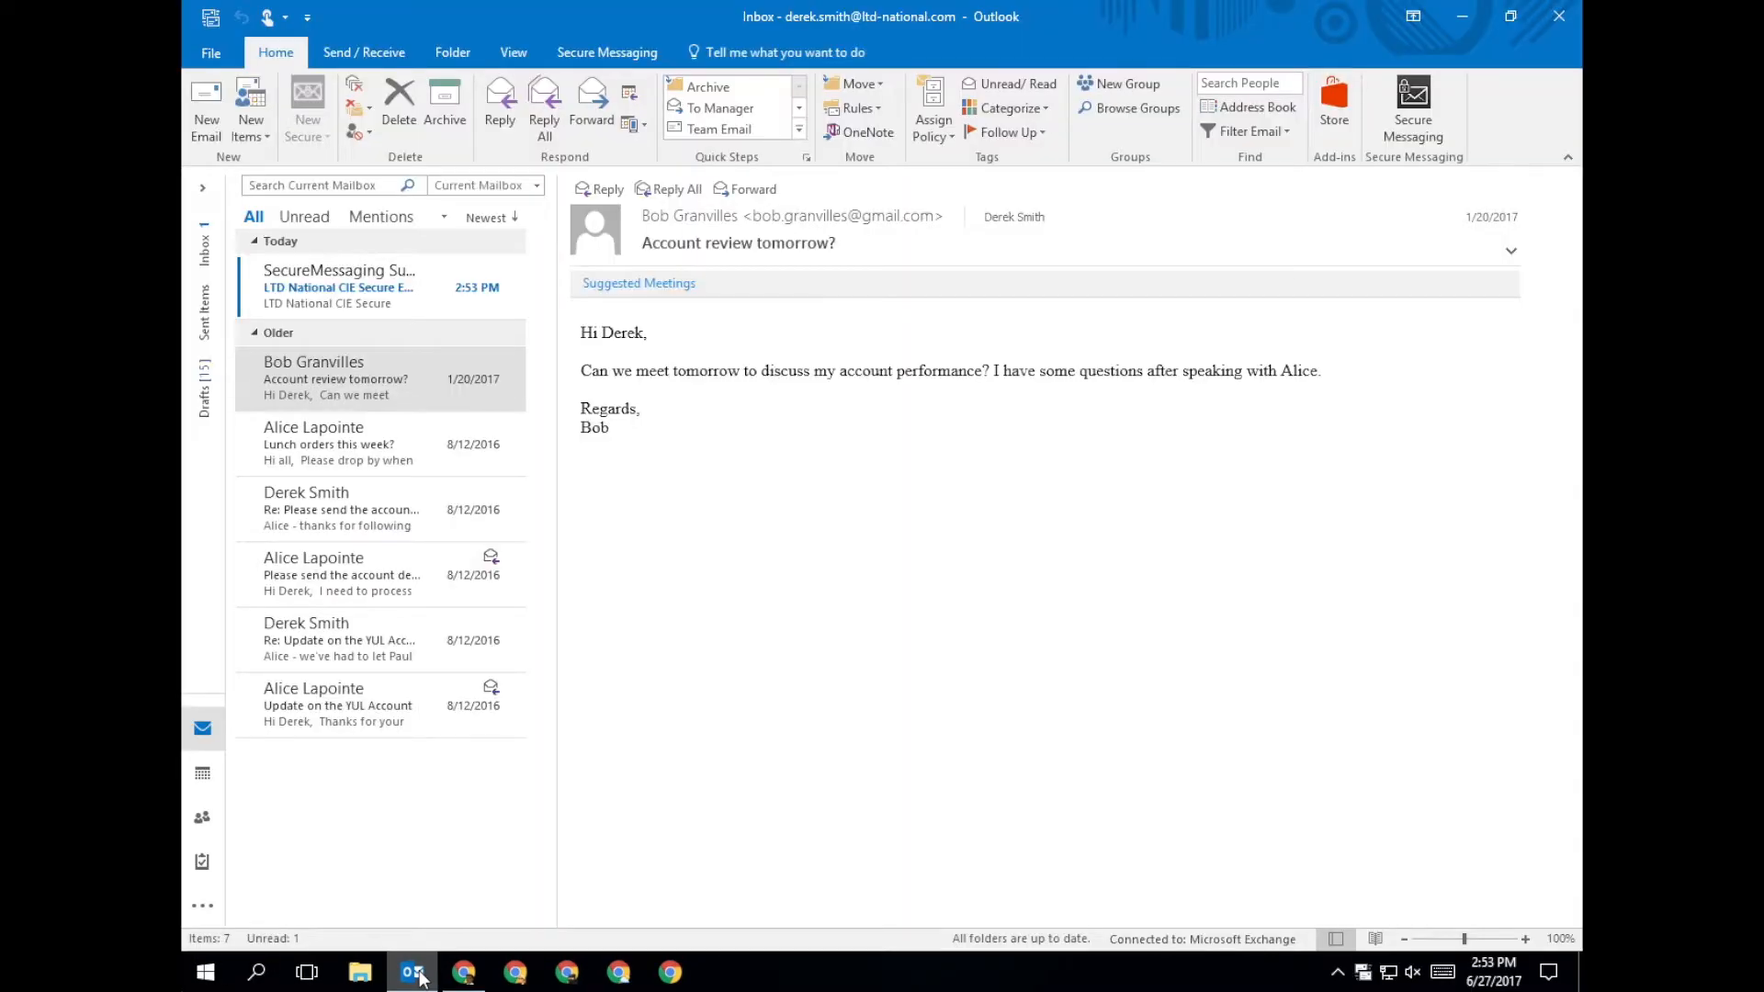
left_click(338, 286)
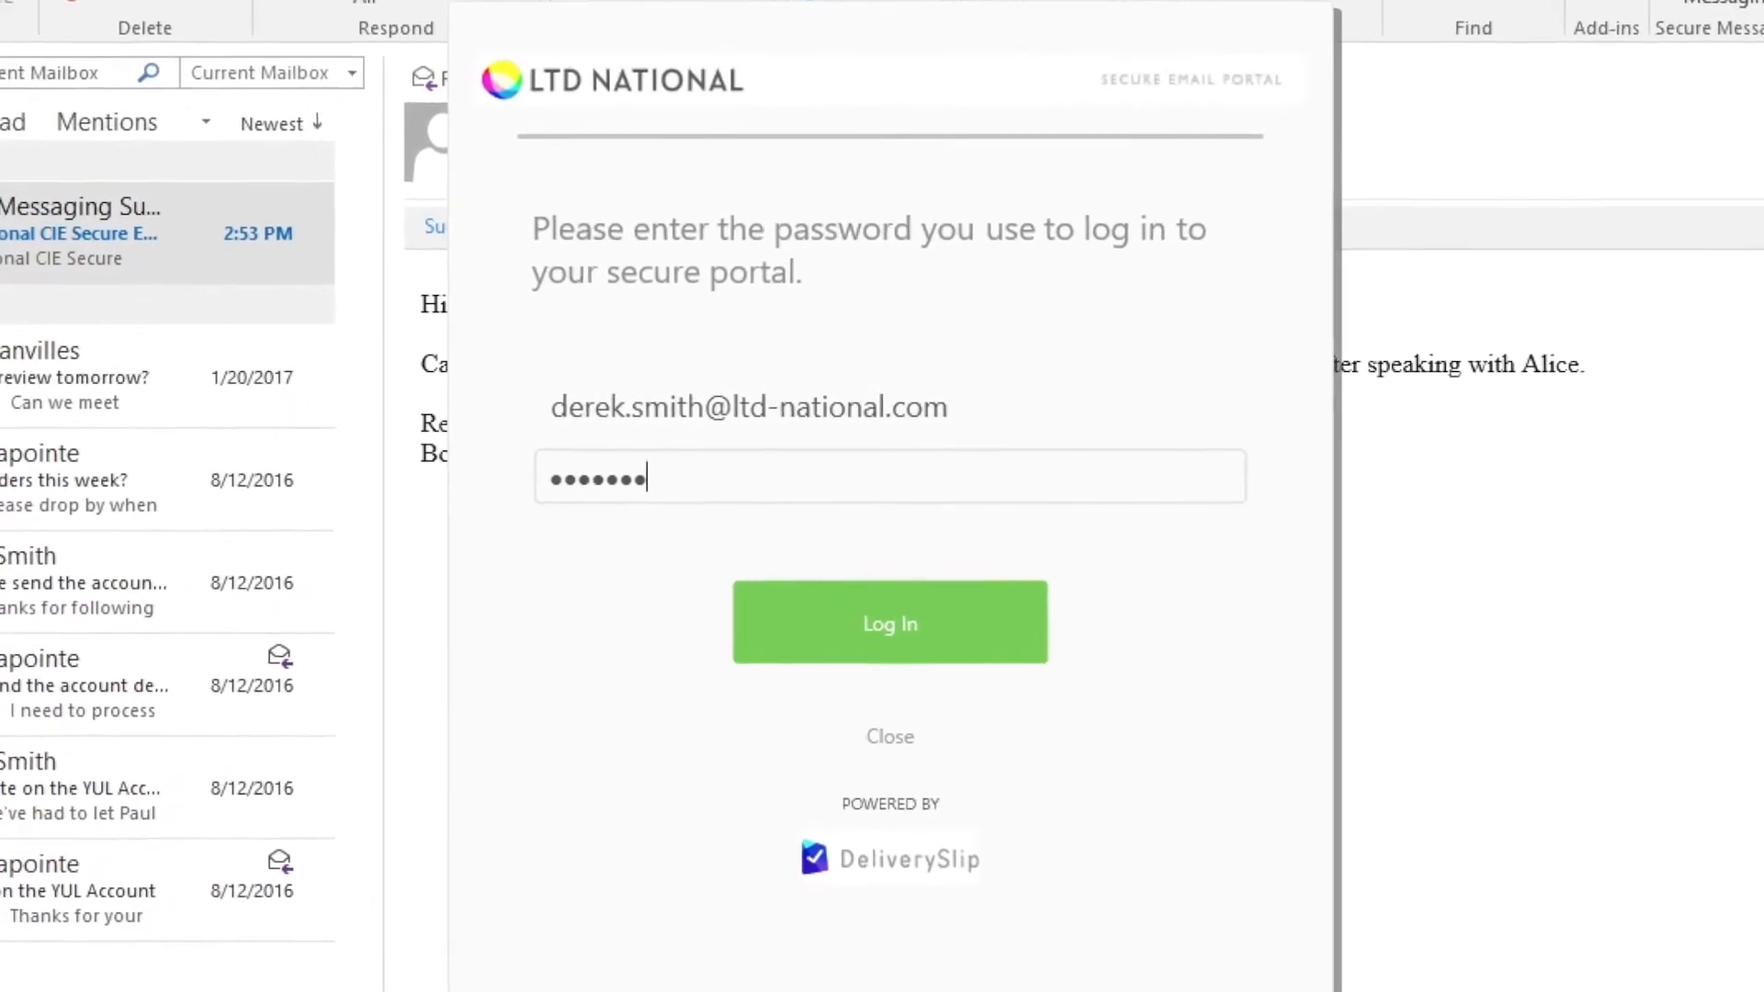
left_click(888, 621)
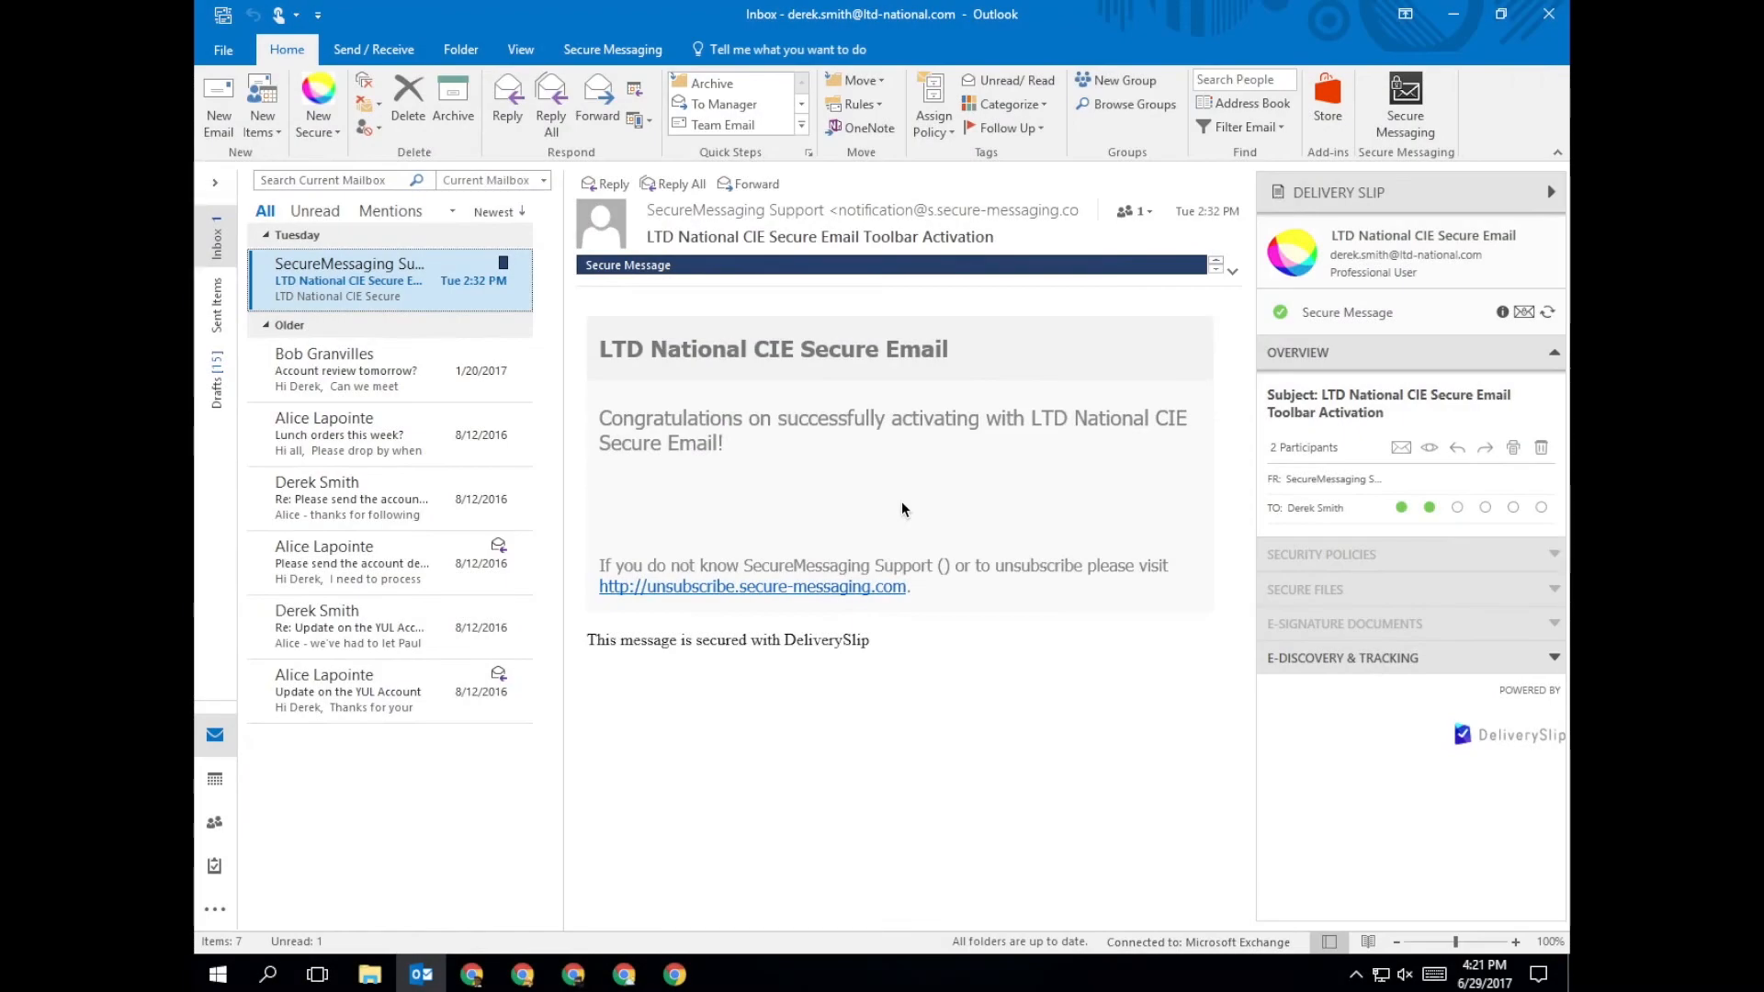
left_click(317, 99)
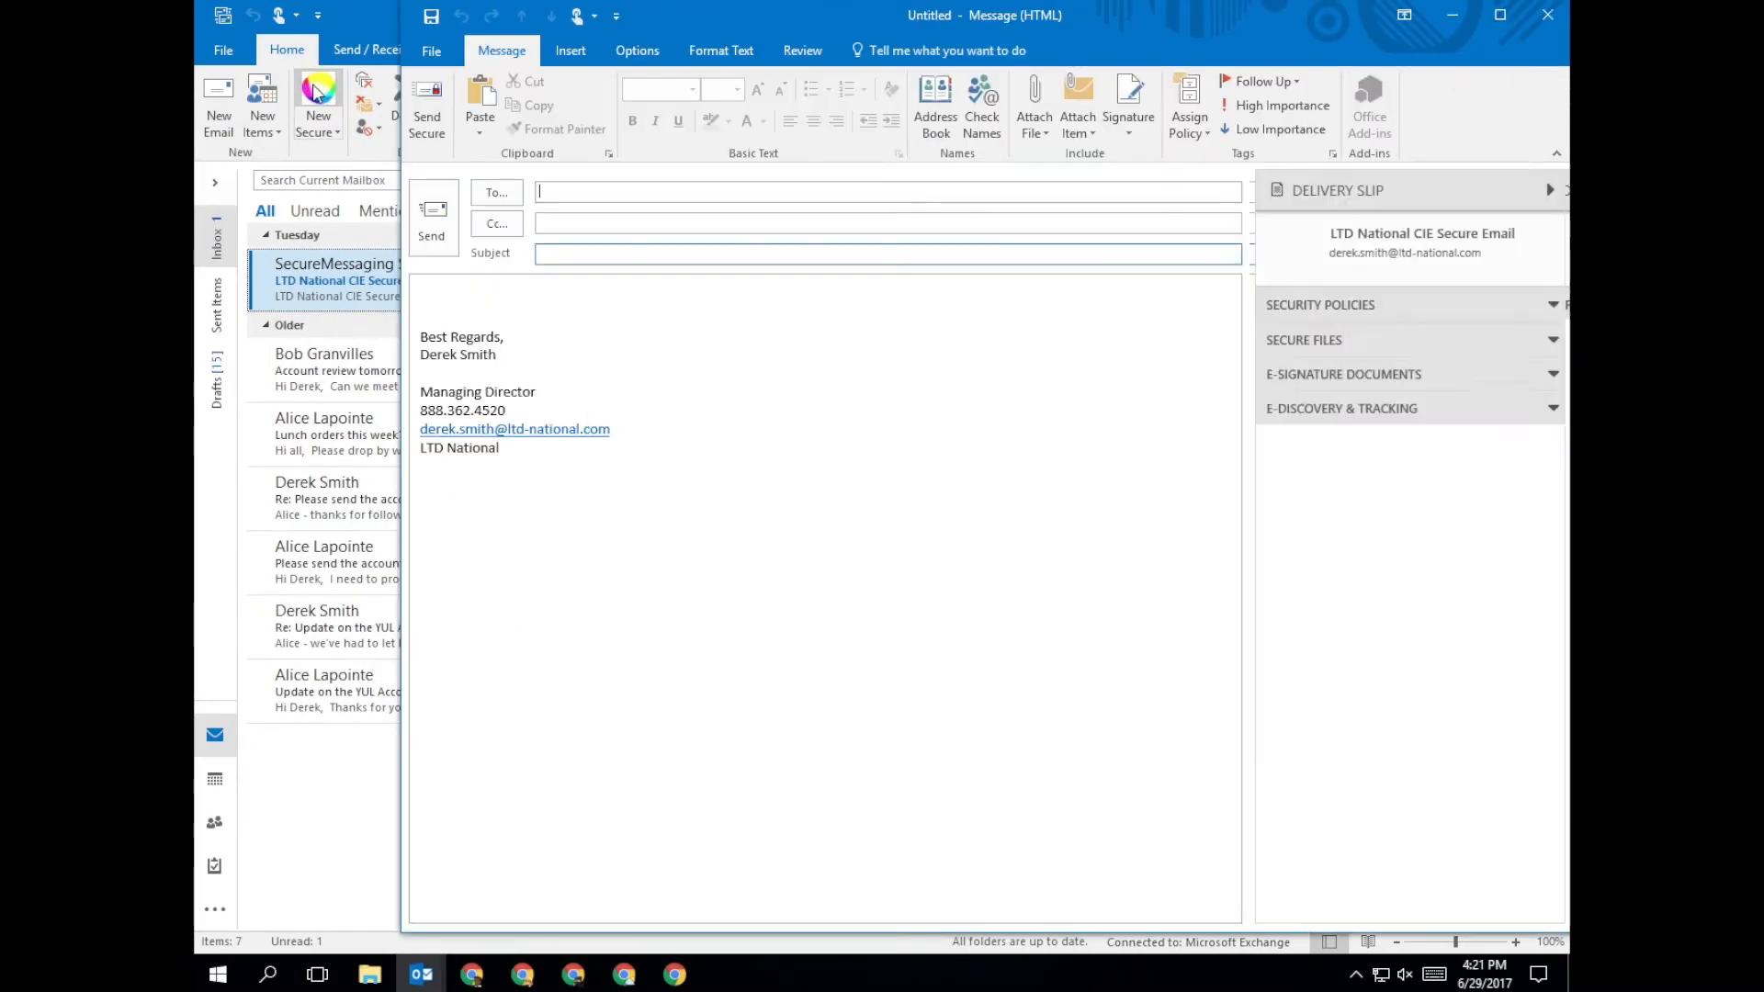
Send Bob a secure email titled 'please send me the secure file' asking for the file
type("bob.")
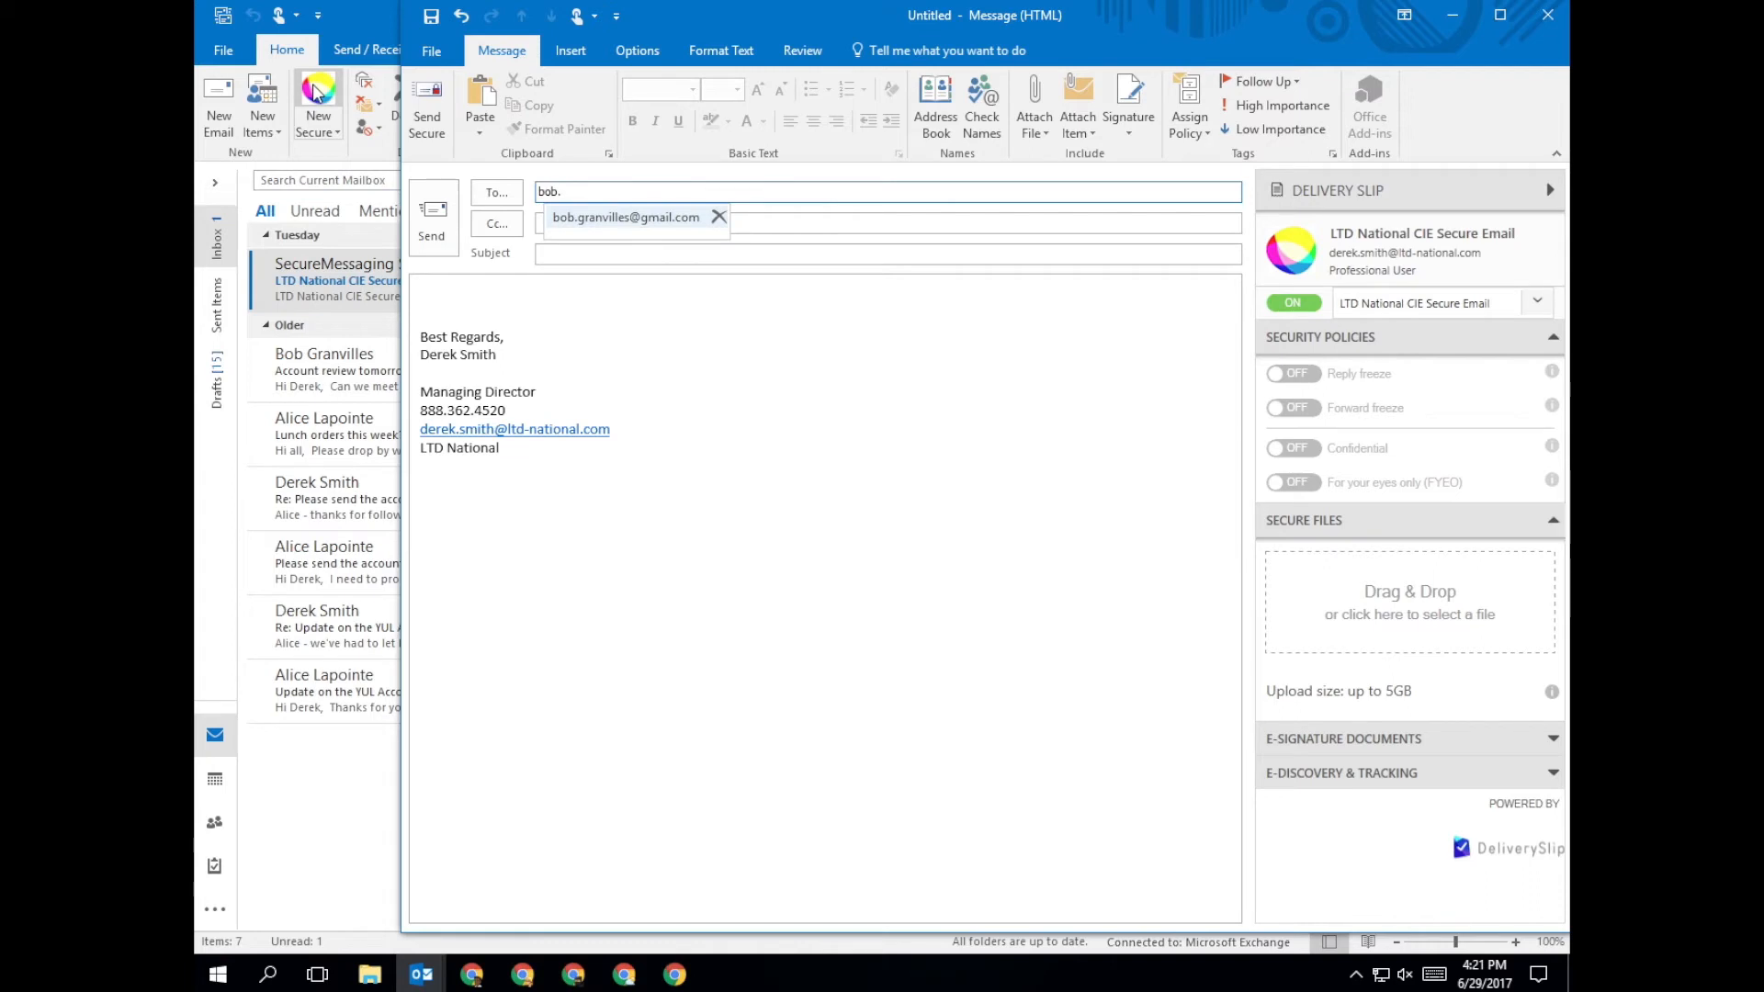
type("please sen")
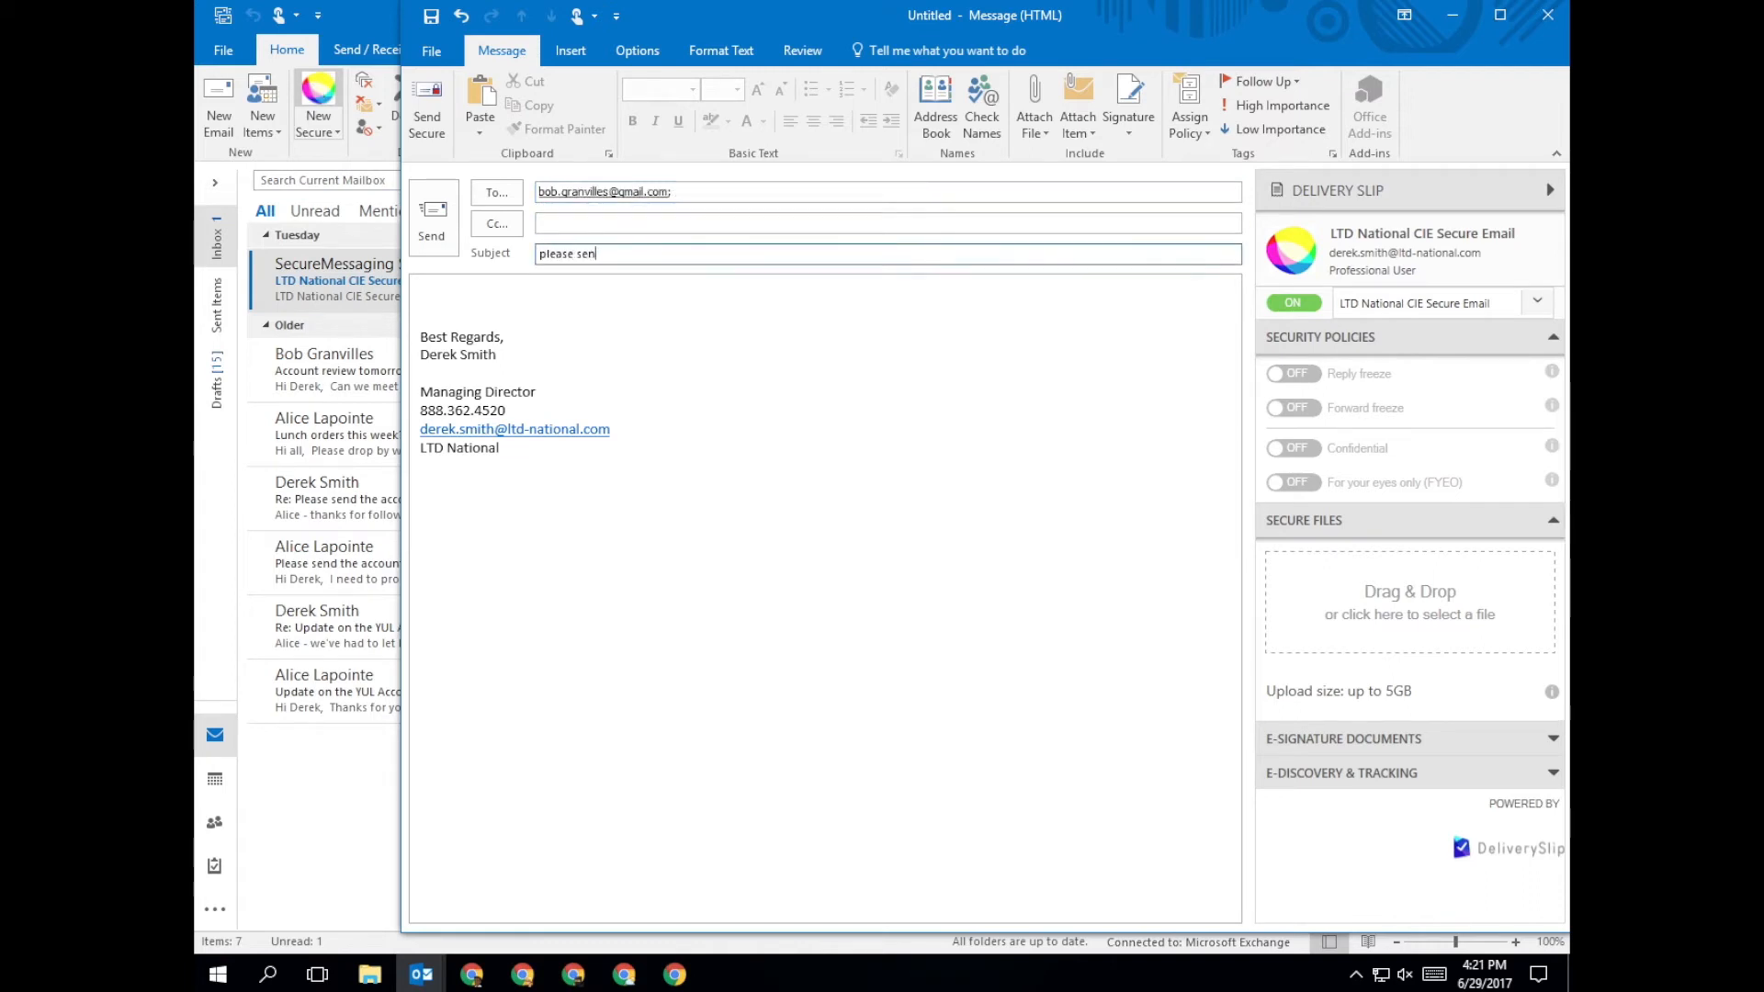
type("Hi Bob")
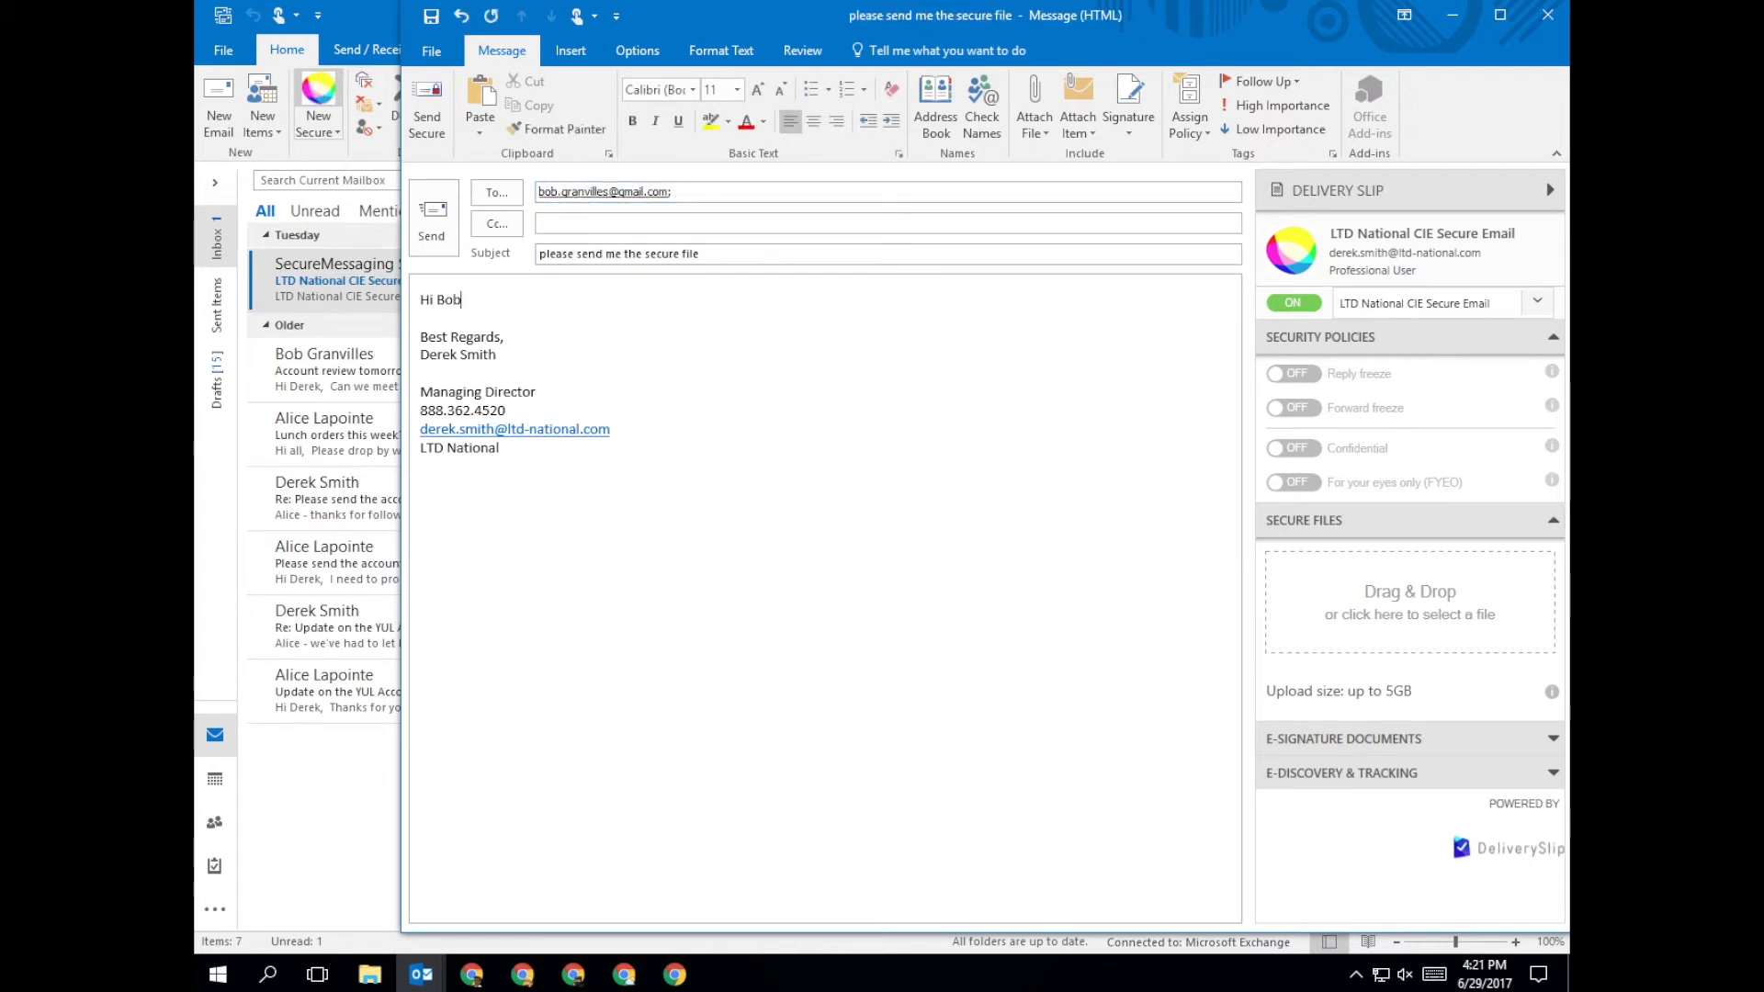
type("Please send me the file so I can share it with Alice and")
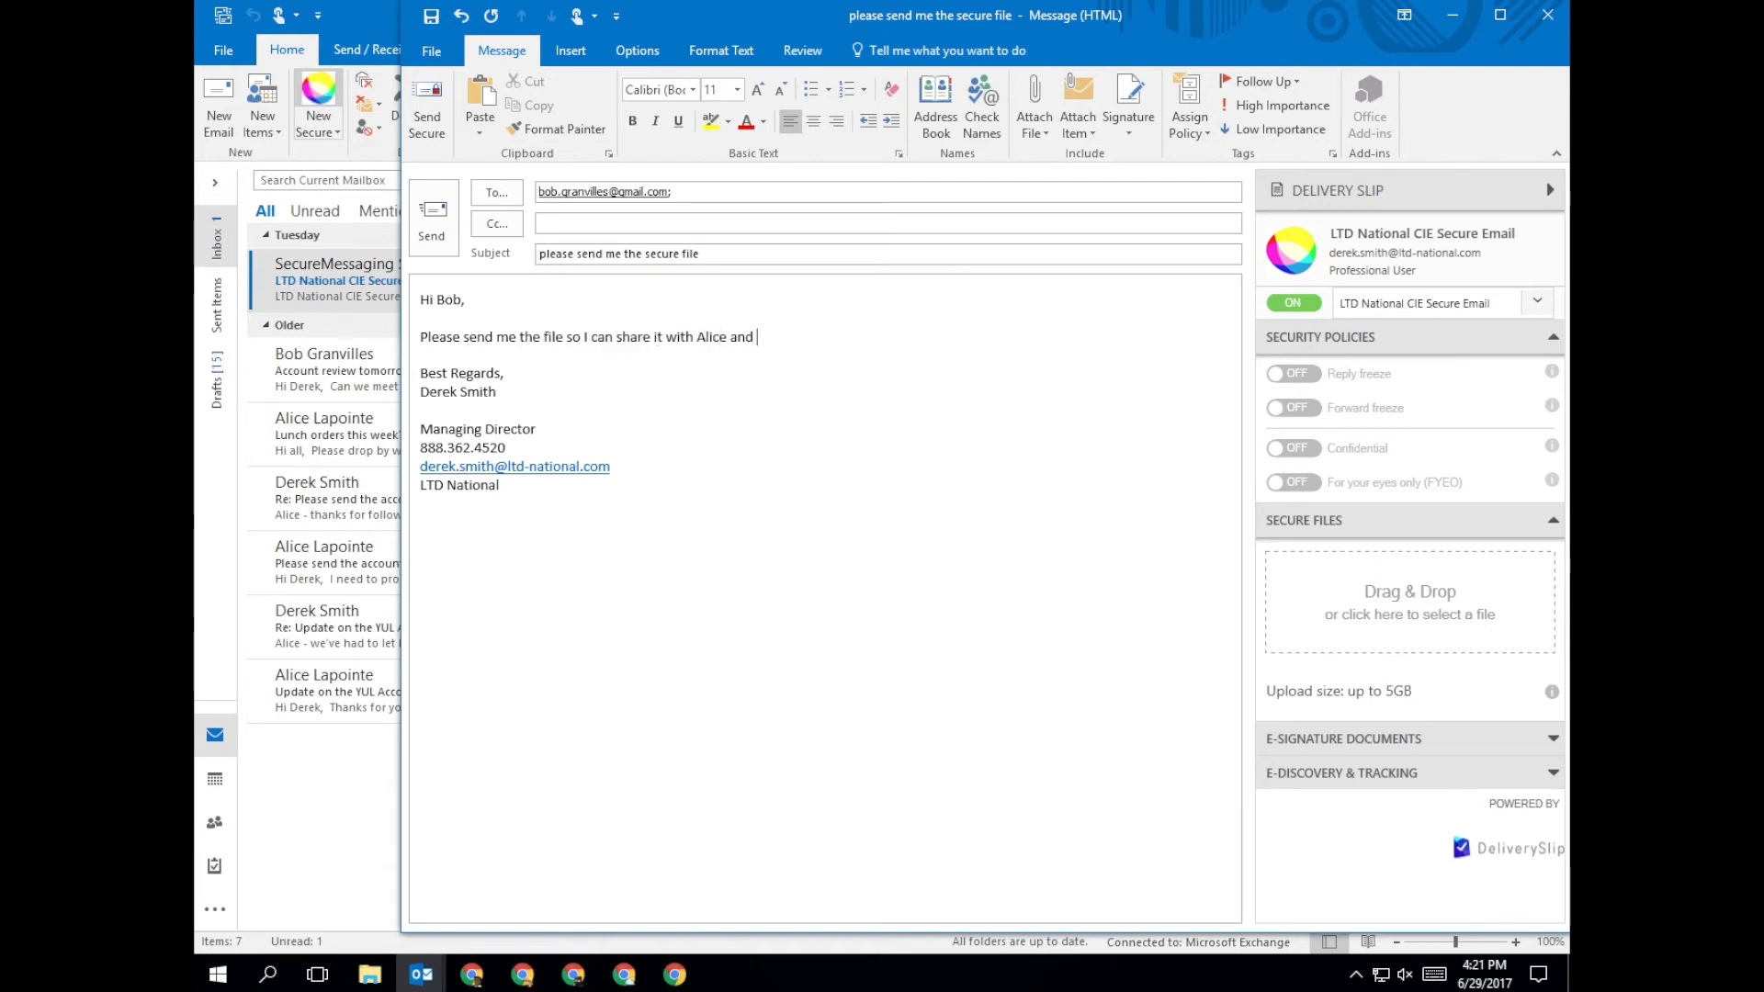
type("we can proceed.")
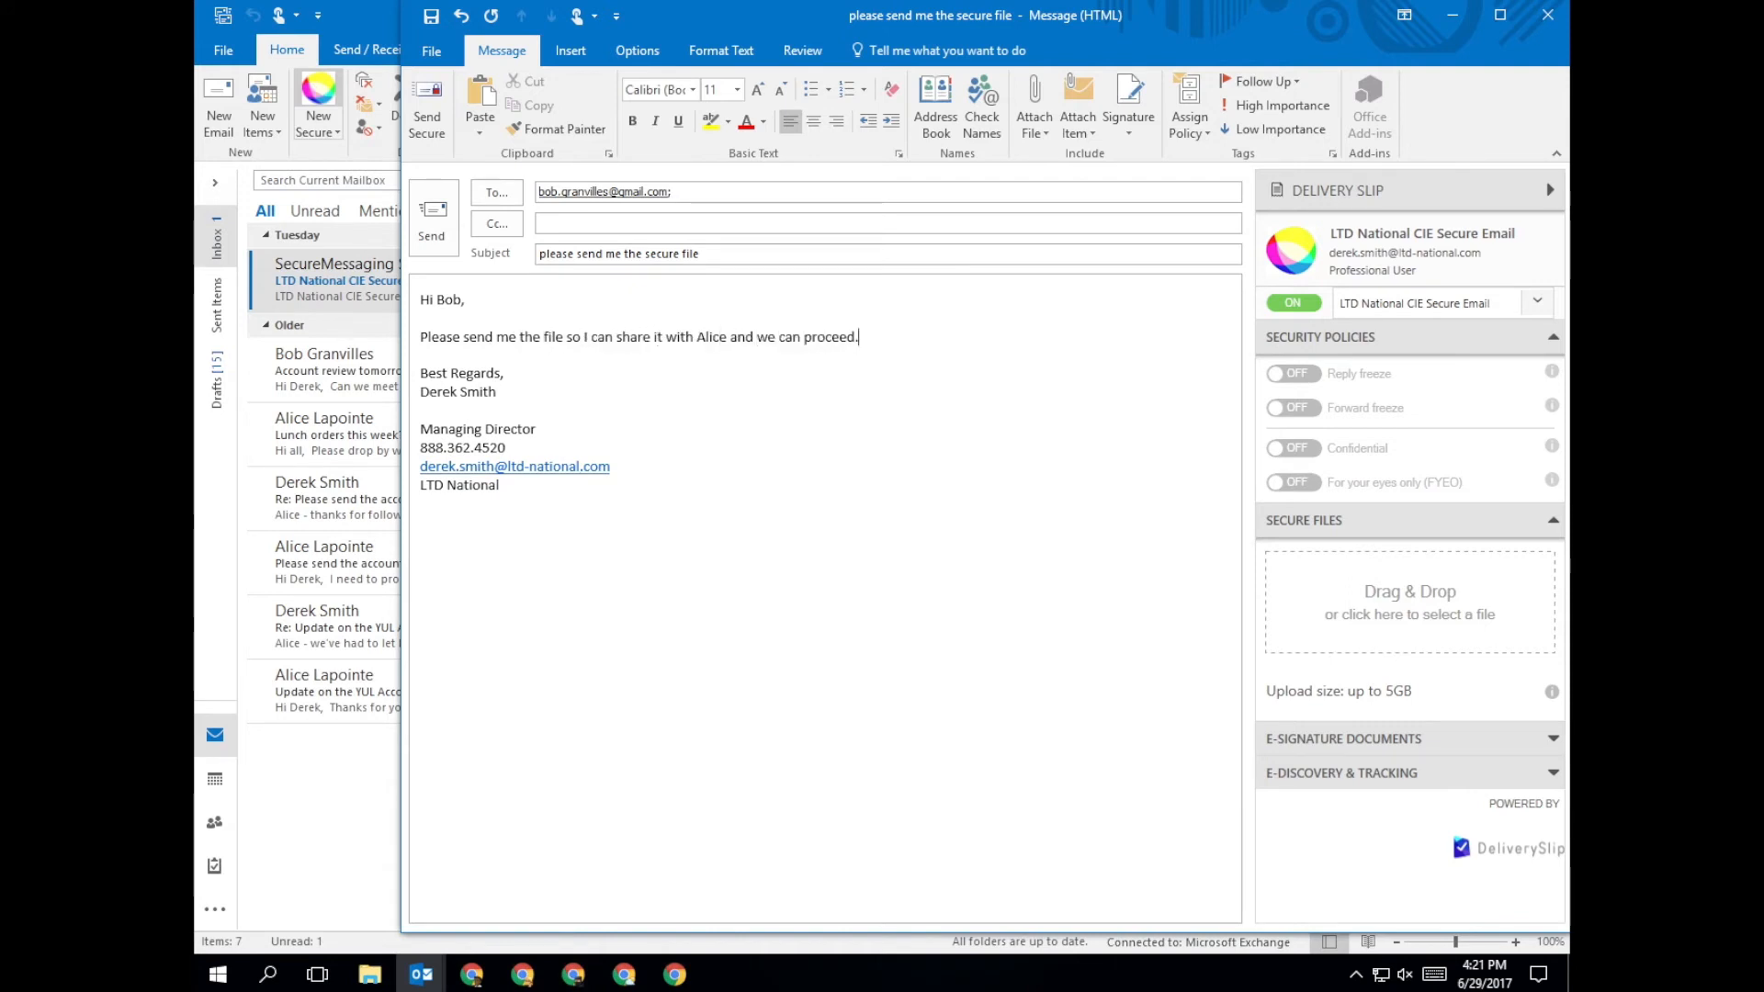
left_click(426, 106)
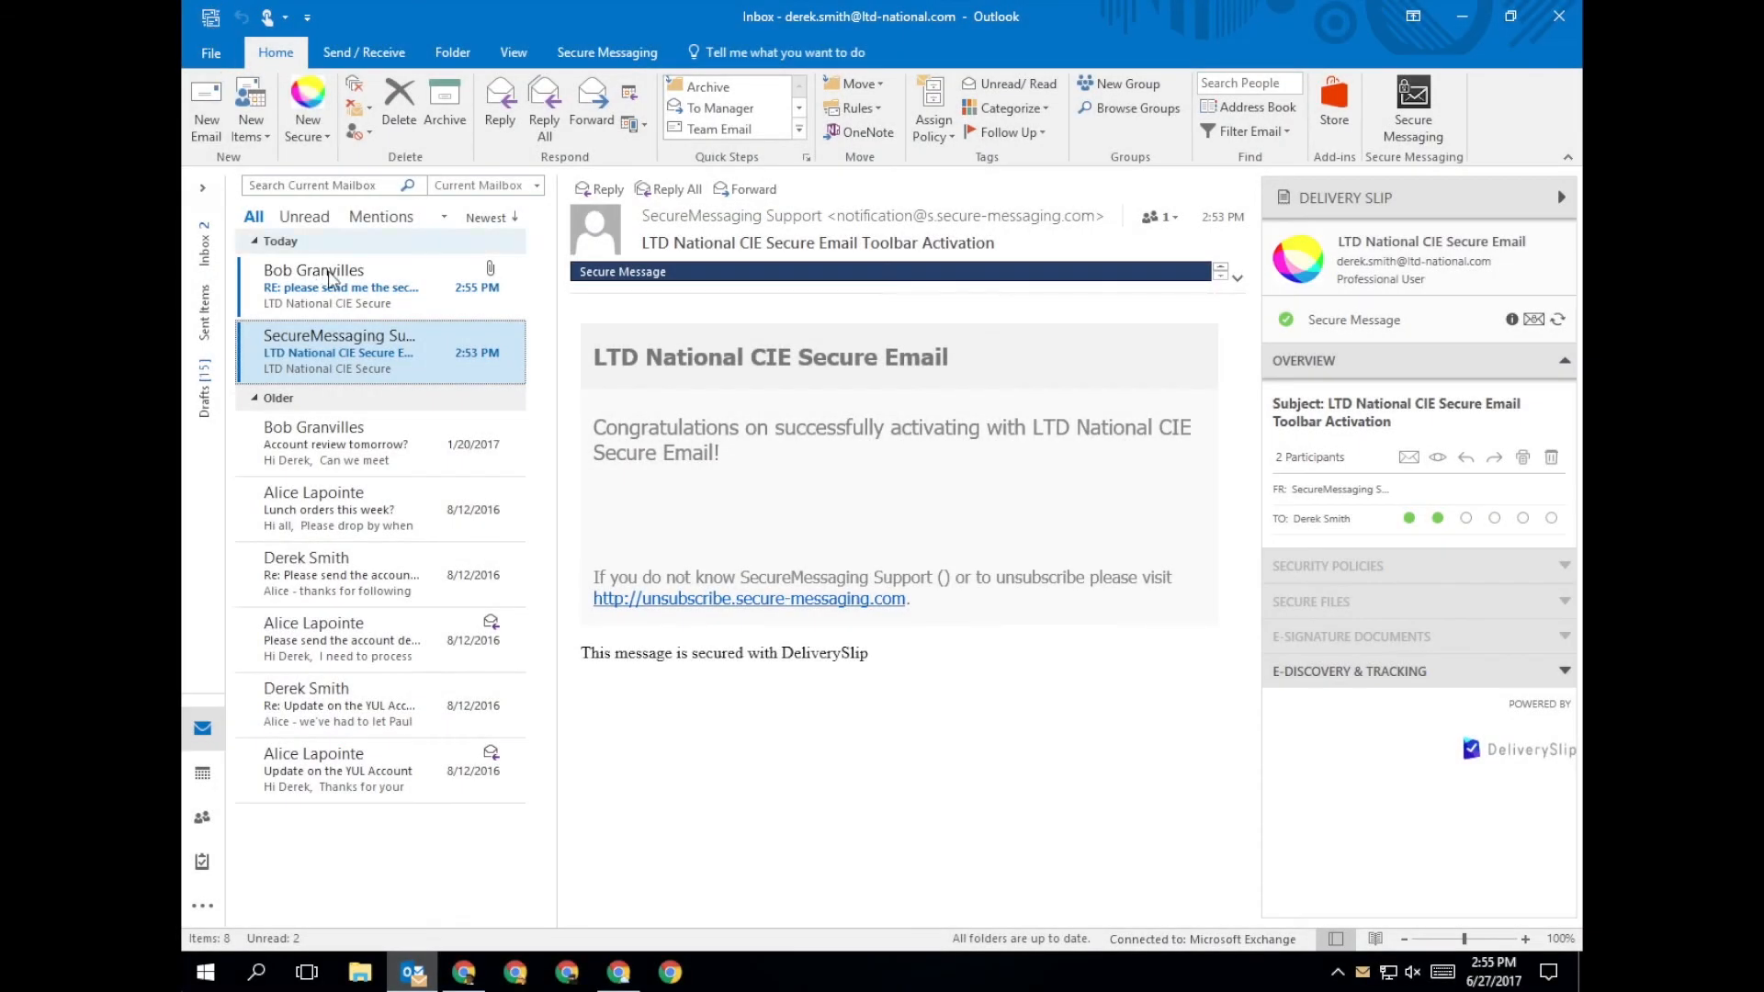
Open the secure reply and forward it with its attached Word document
left_click(341, 286)
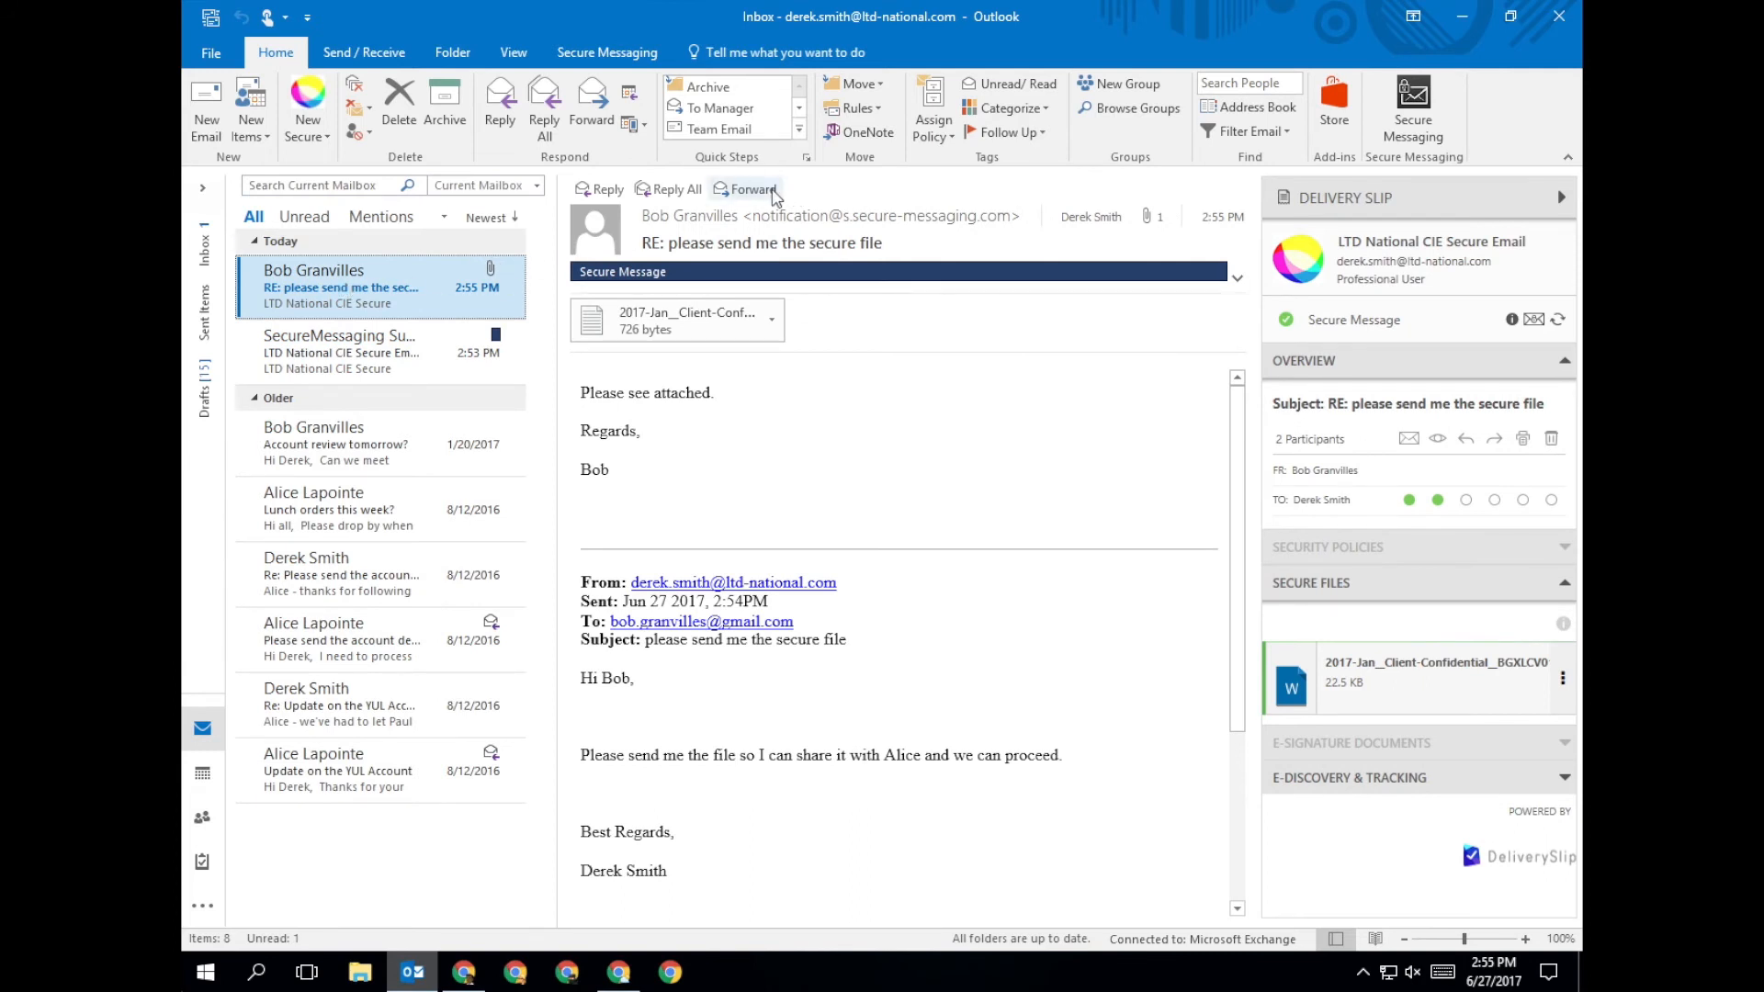
left_click(747, 187)
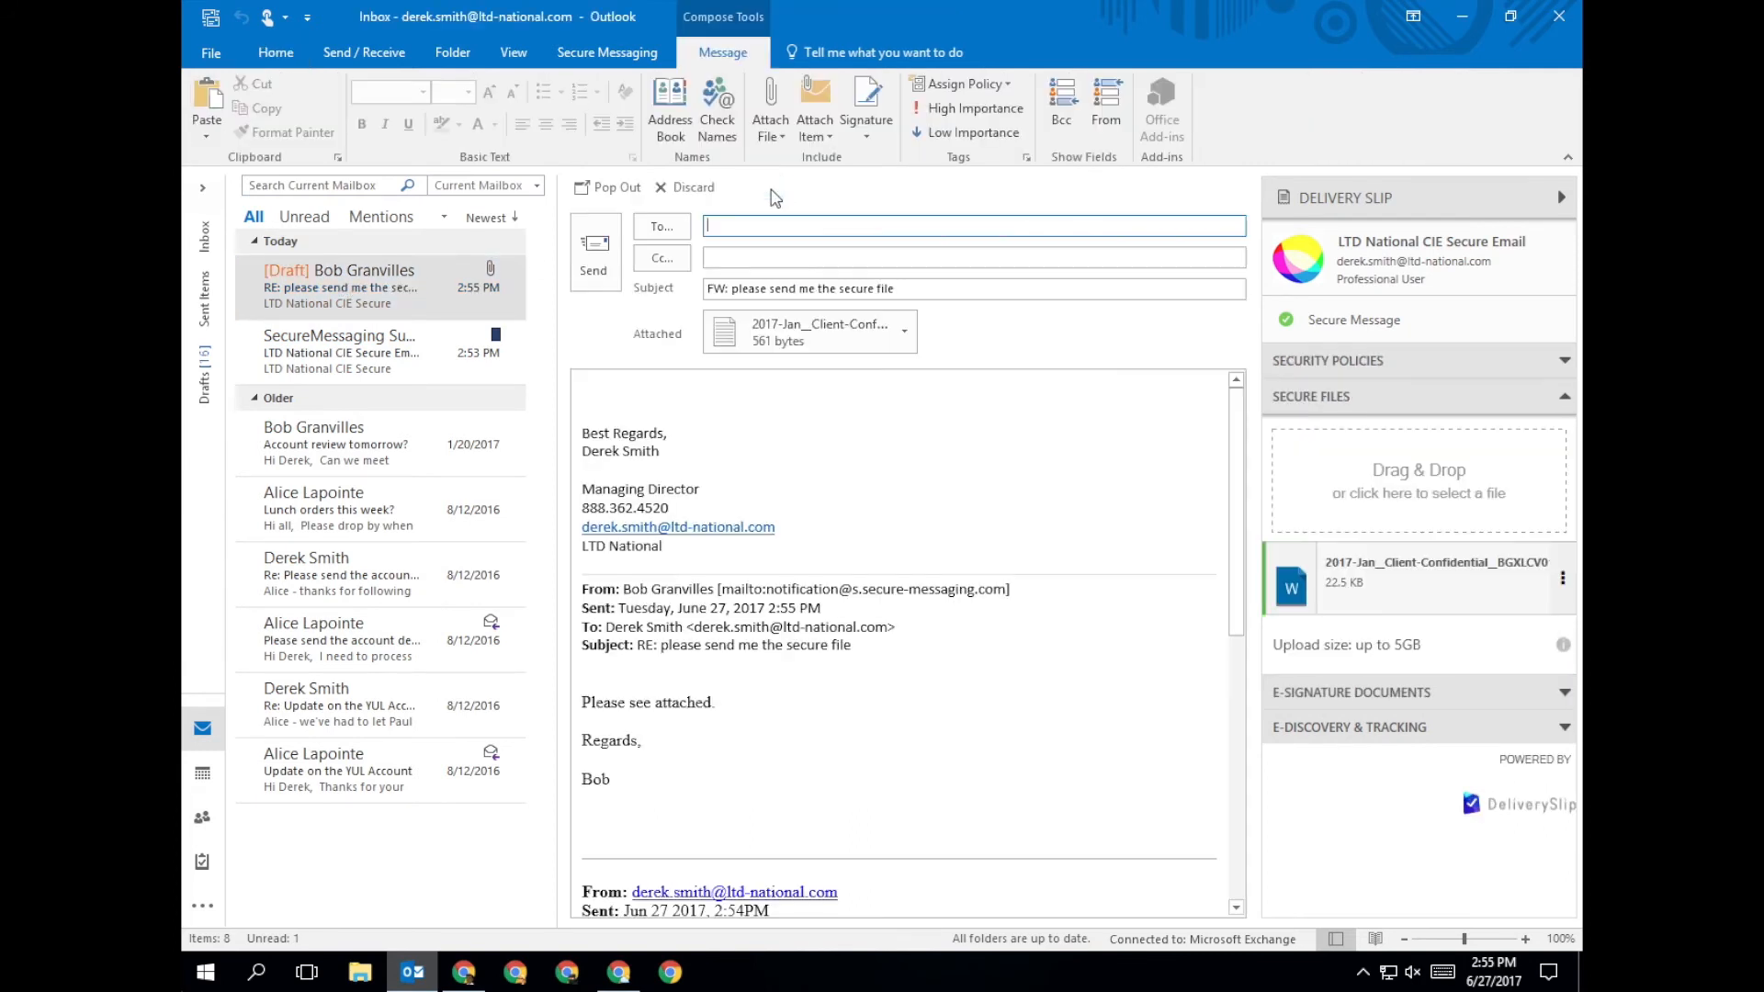